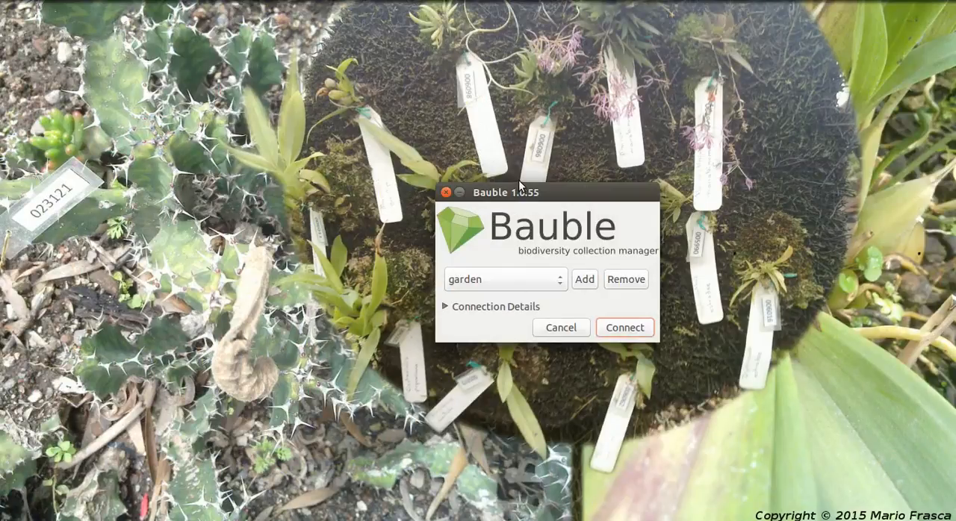
mouse_move(619, 329)
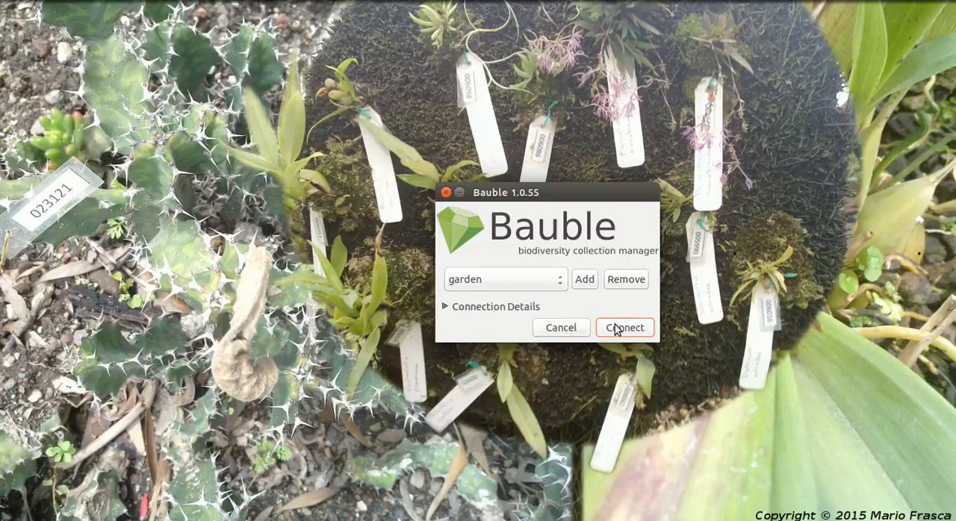
mouse_move(492, 194)
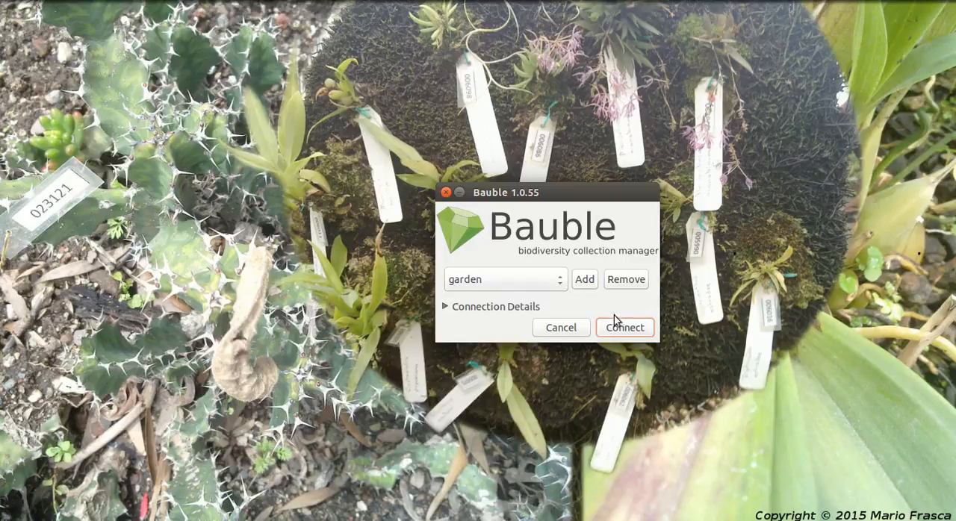
Step: Connect to the 'garden' database and review its empty species, accession, plant and location counts
click(625, 327)
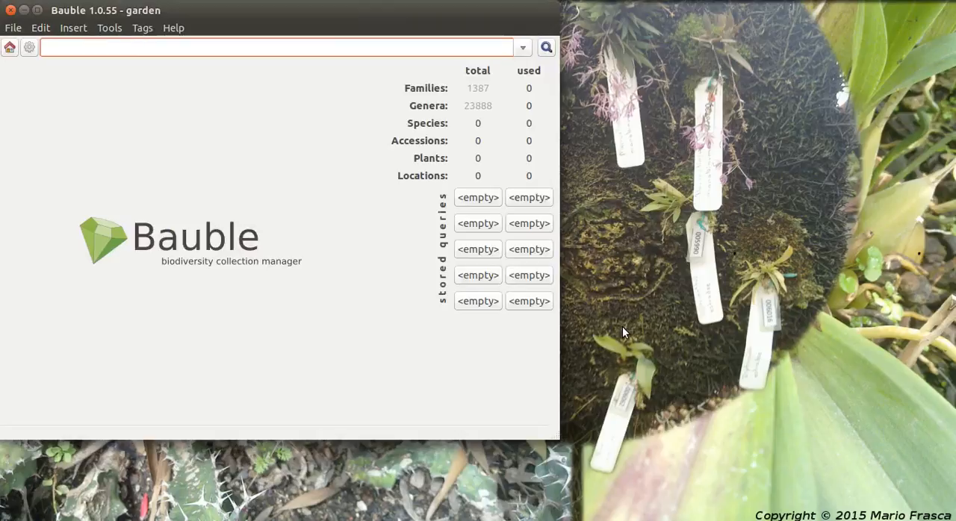
click(284, 47)
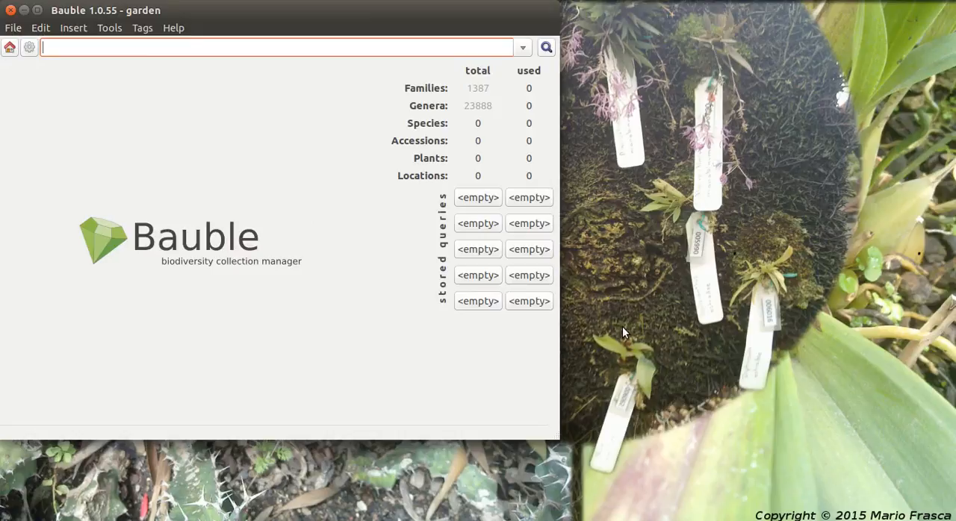
mouse_move(491, 189)
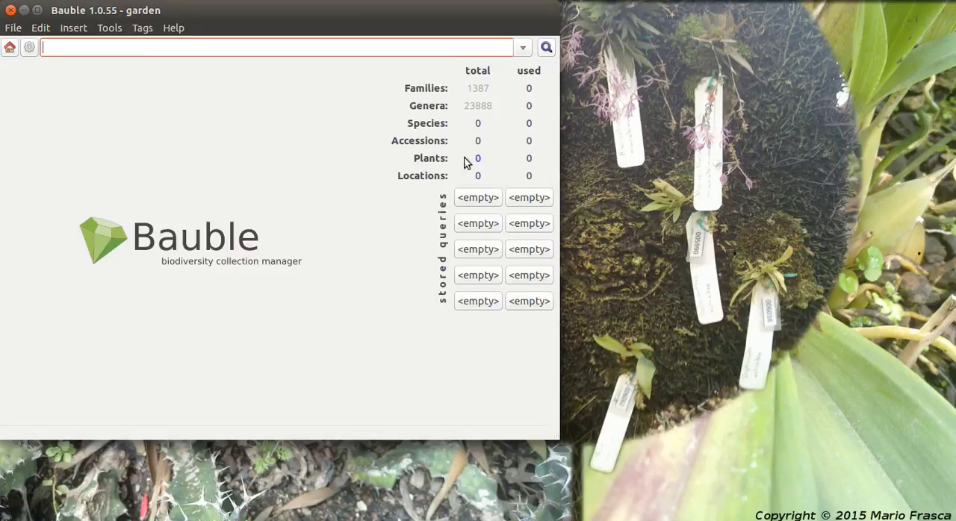
mouse_move(131, 12)
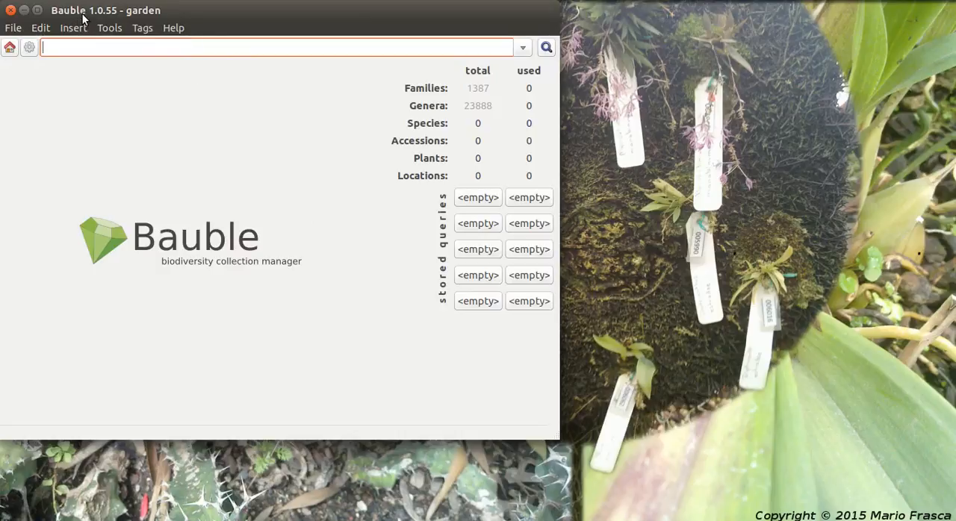
Step: Add a location named 'Greenhouse 1 table 1' with code gh1t1
click(73, 28)
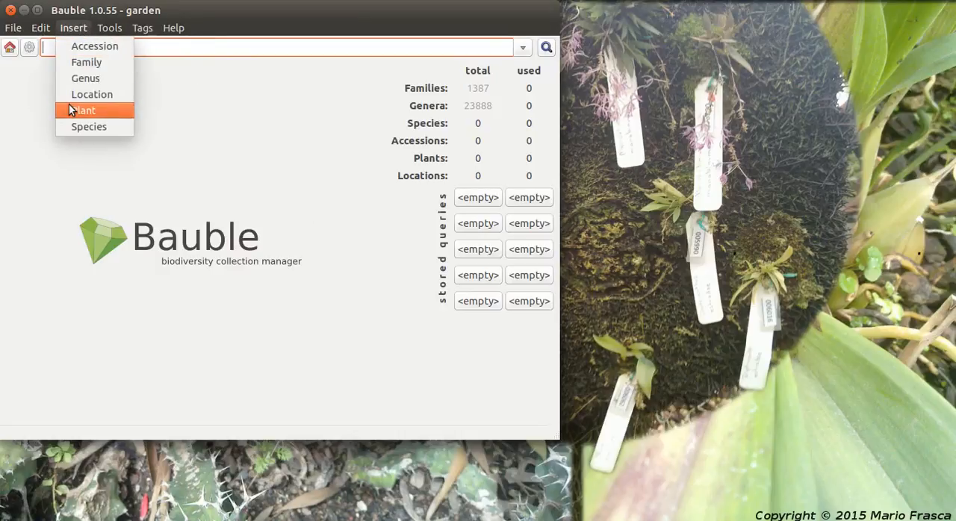
click(91, 94)
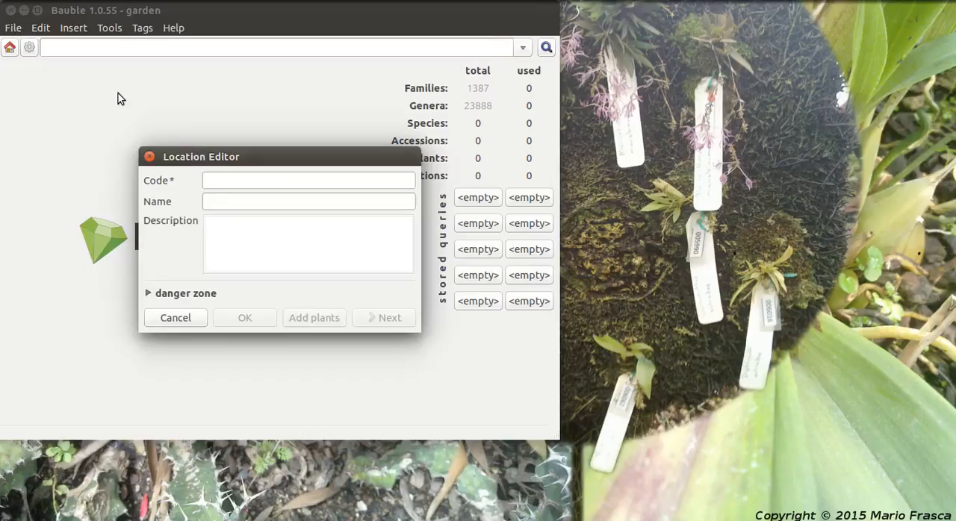
click(308, 180)
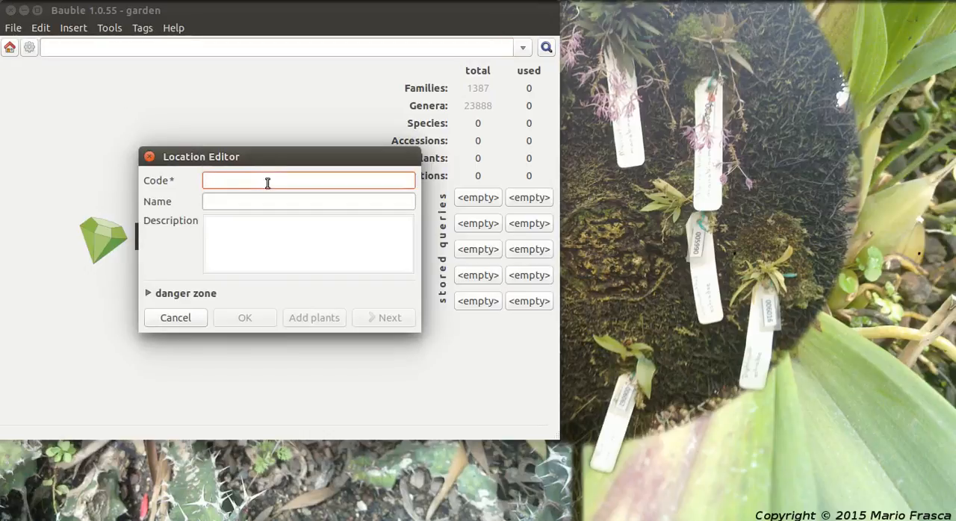
text(G)
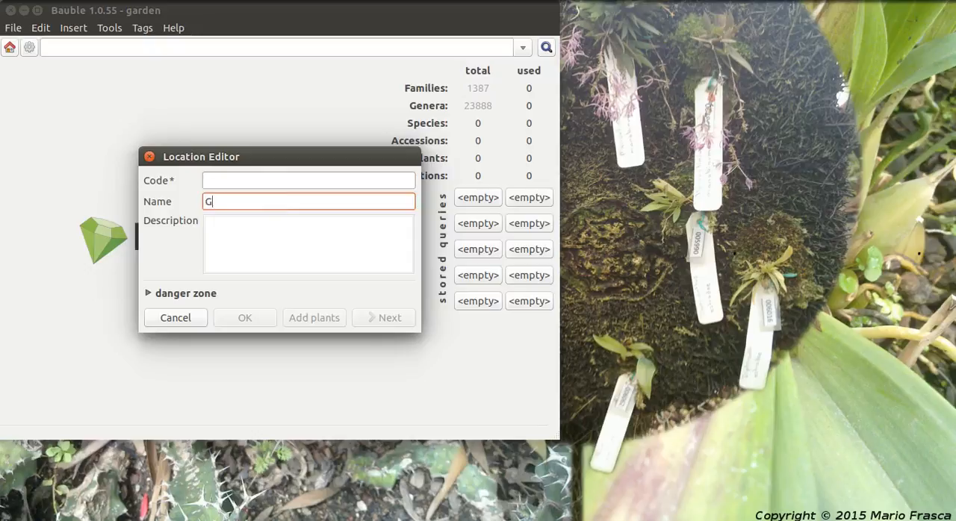
text(reenhouse 1)
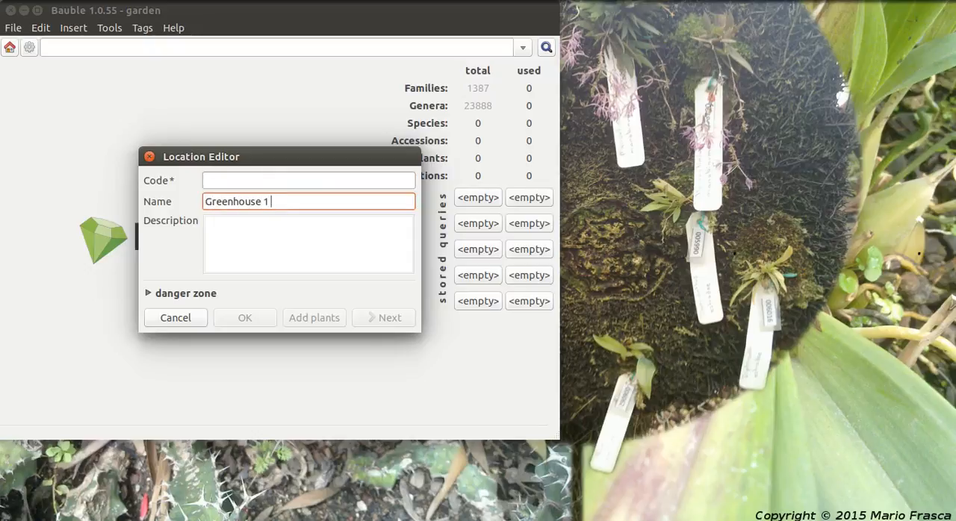
text(table)
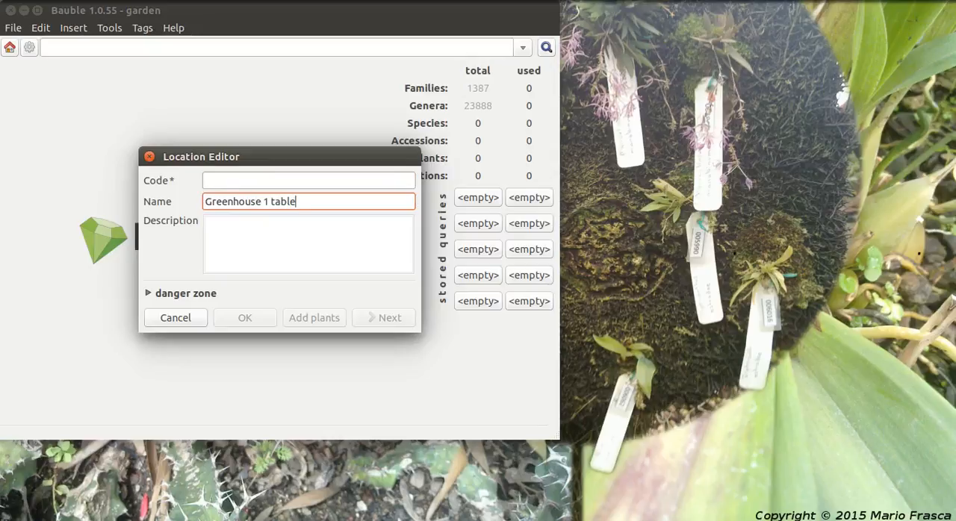
text(1)
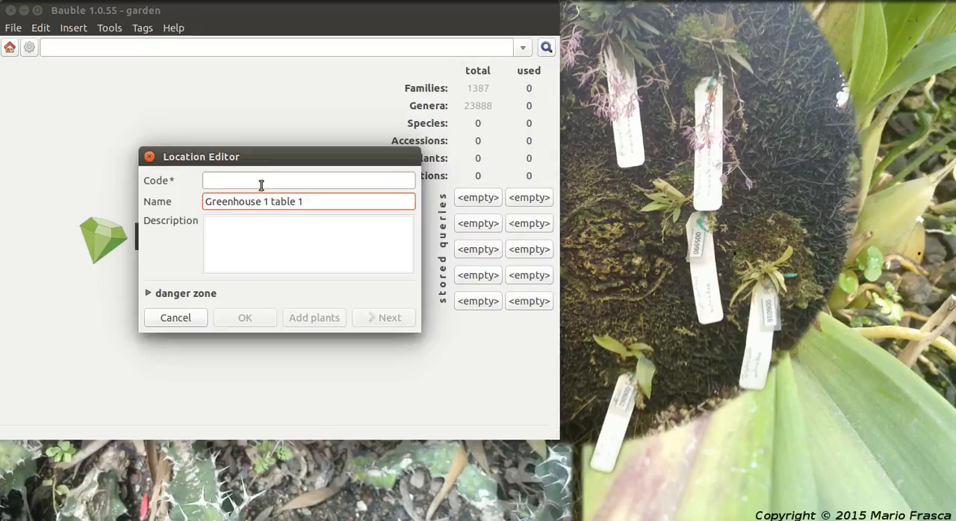
click(307, 180)
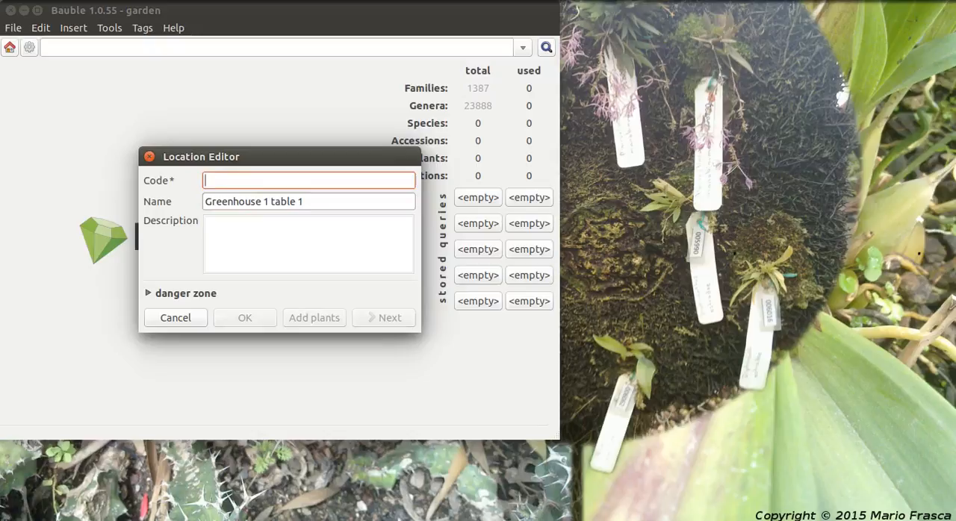
text(gh1t1)
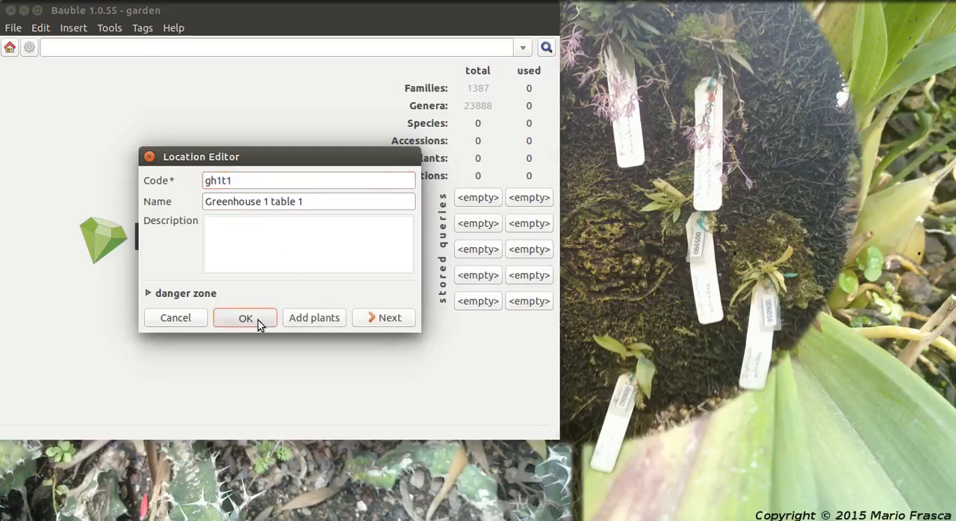
click(245, 318)
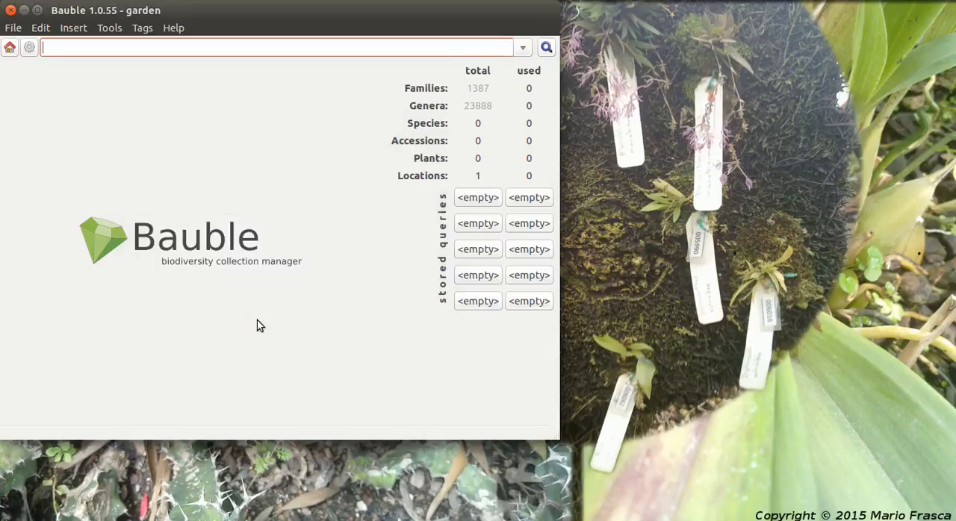
Step: Add a second location with code gh1t2
click(72, 28)
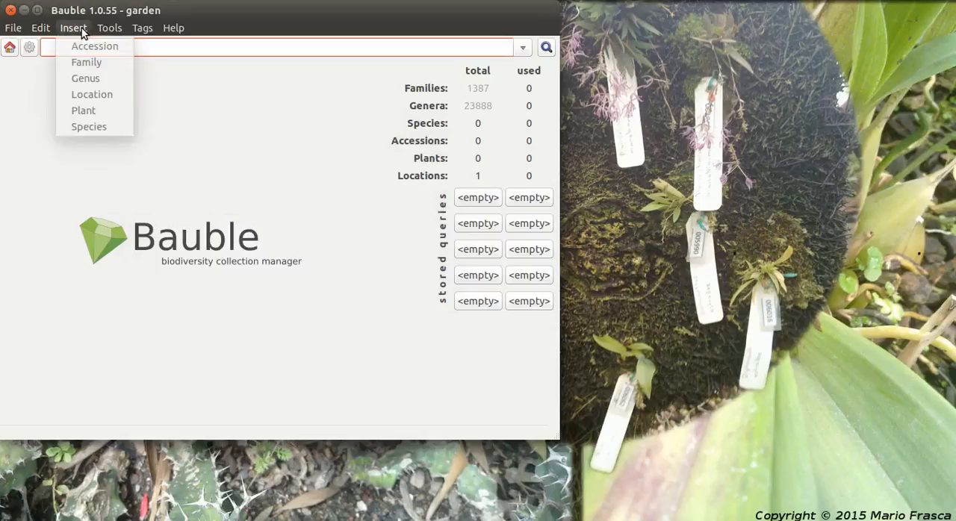
mouse_move(83, 110)
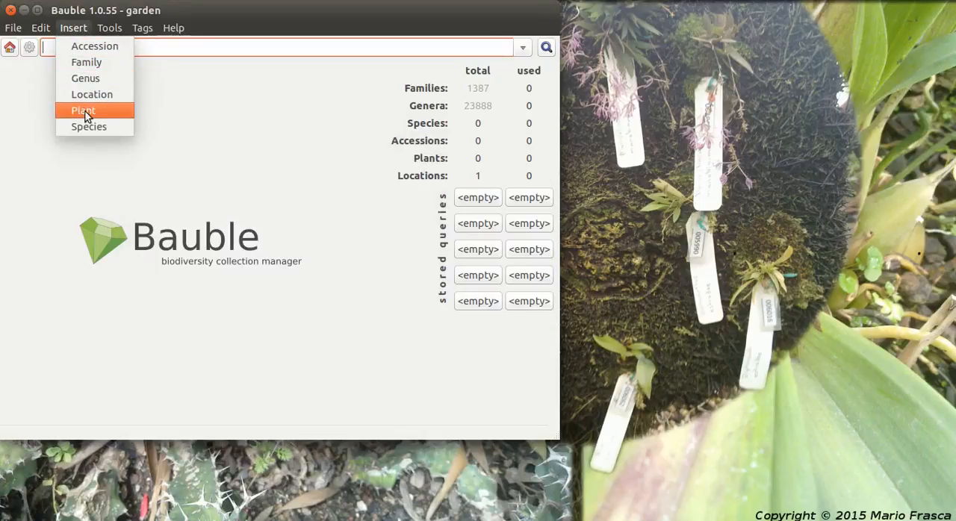
click(92, 94)
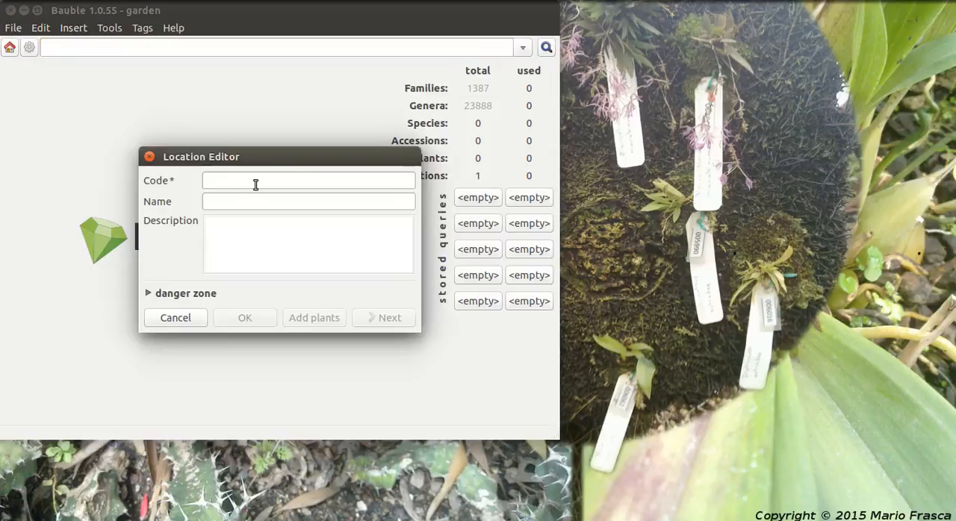
text(gh1)
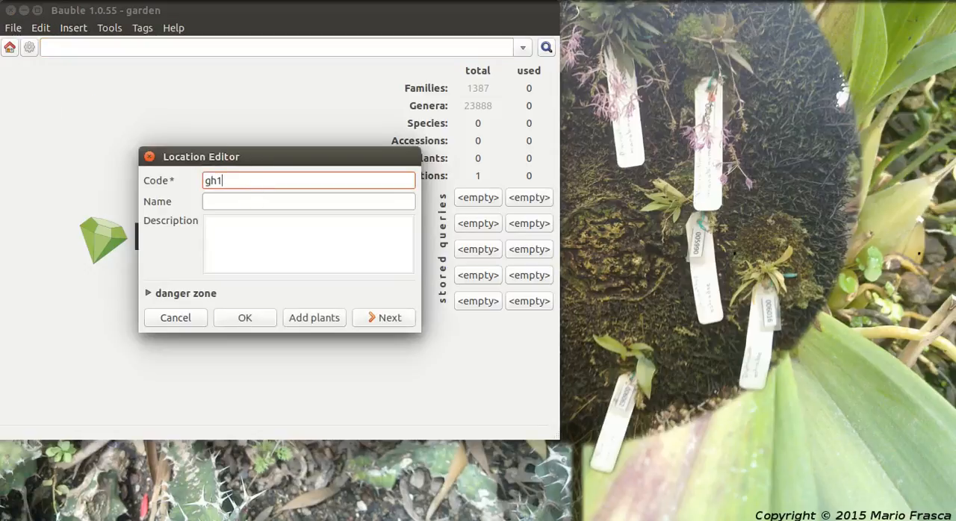
text(t2)
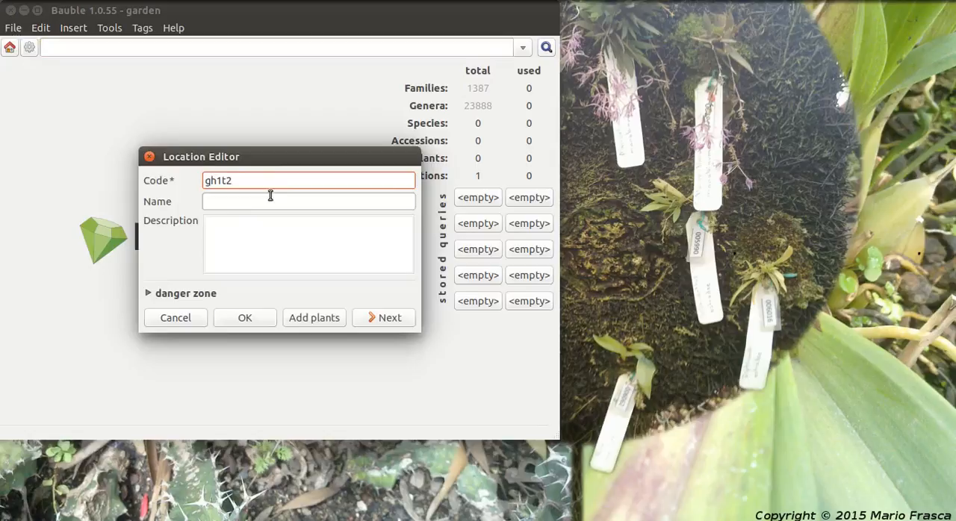
click(244, 317)
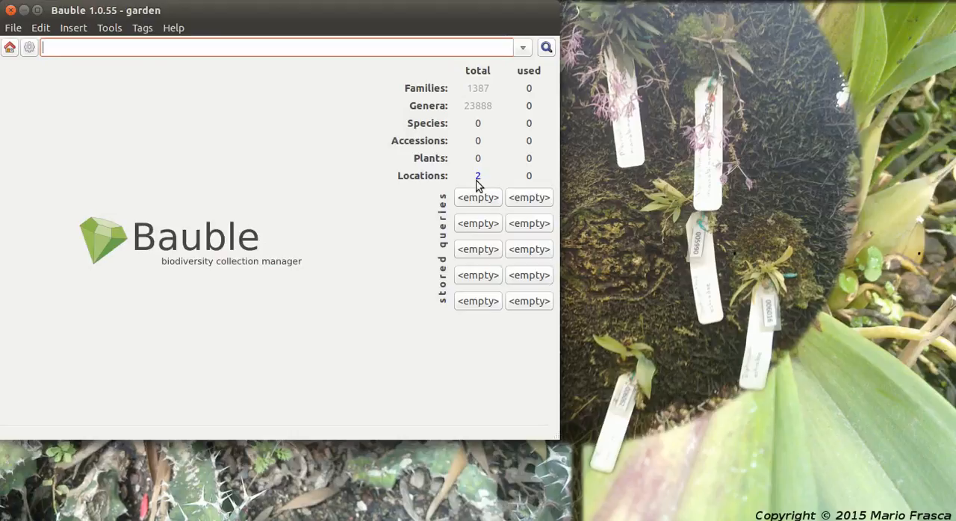
mouse_move(523, 183)
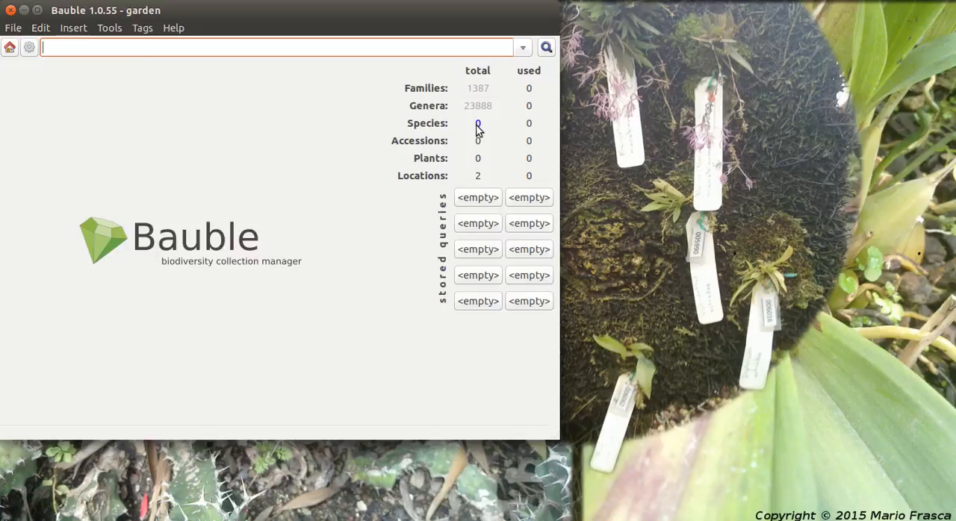
mouse_move(402, 107)
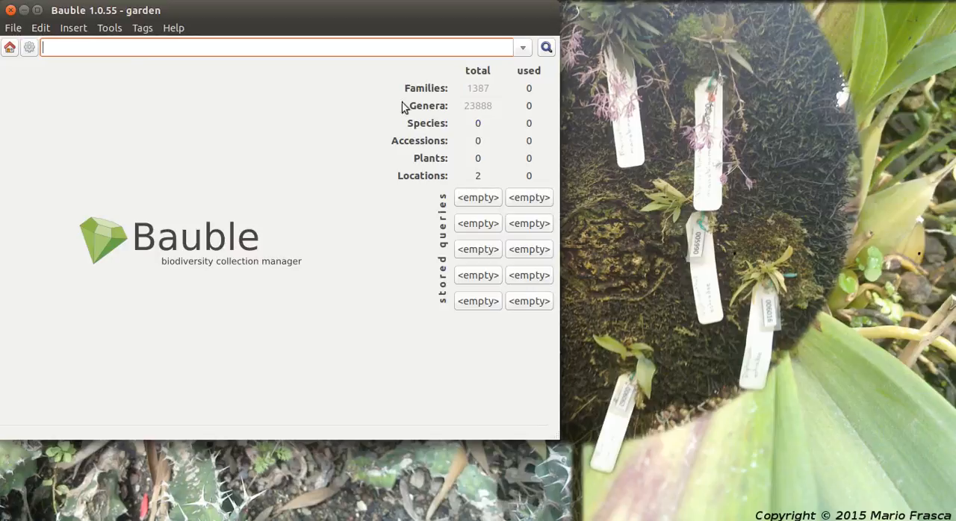
Step: Add species Cycas balansae Warb. under genus Cycas, accepting the closest-match suggestion
click(71, 28)
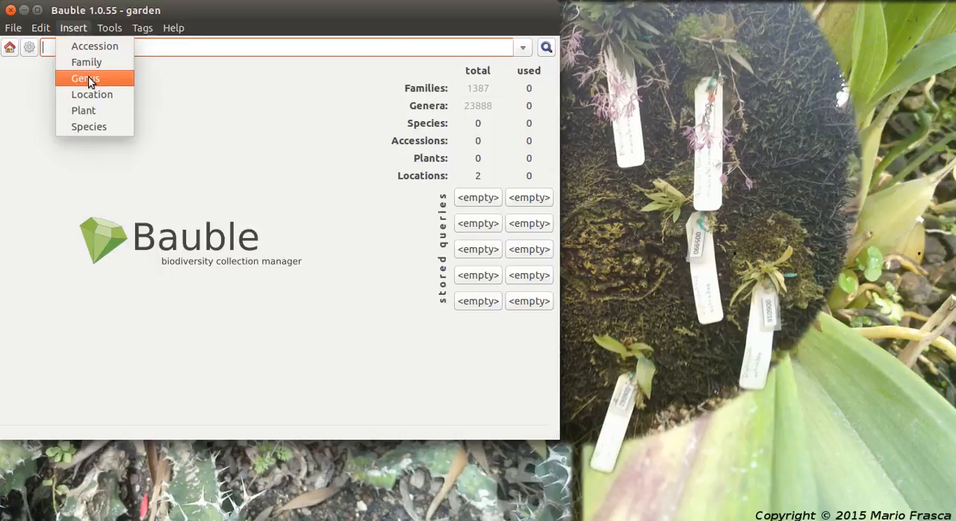
mouse_move(108, 126)
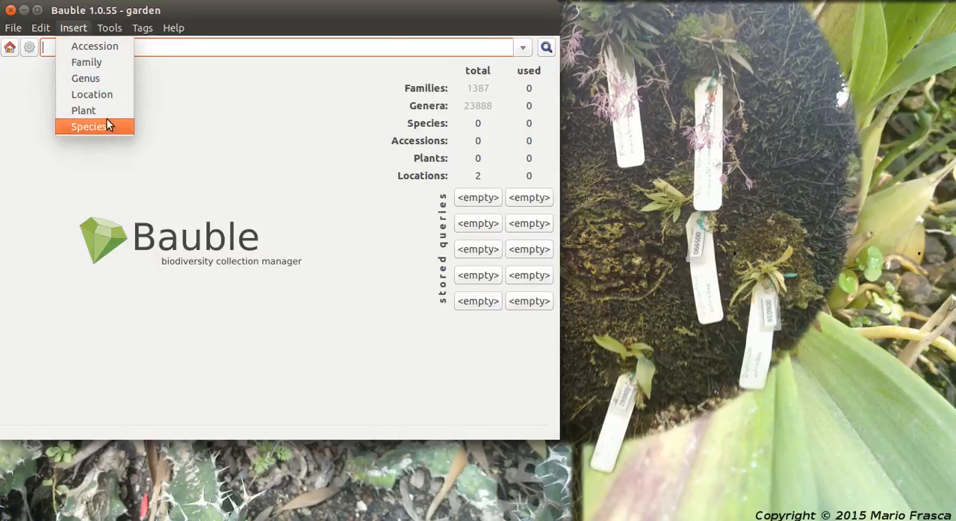
click(88, 127)
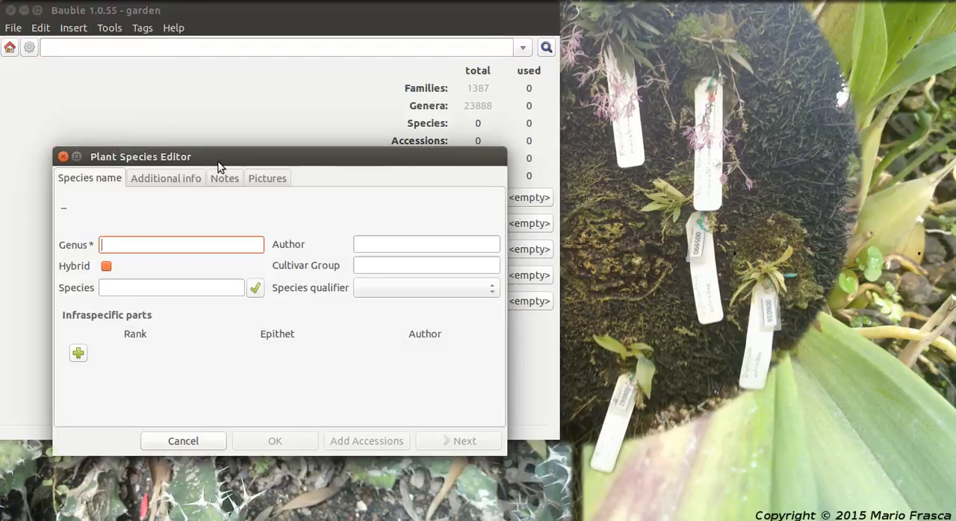
text(cyca)
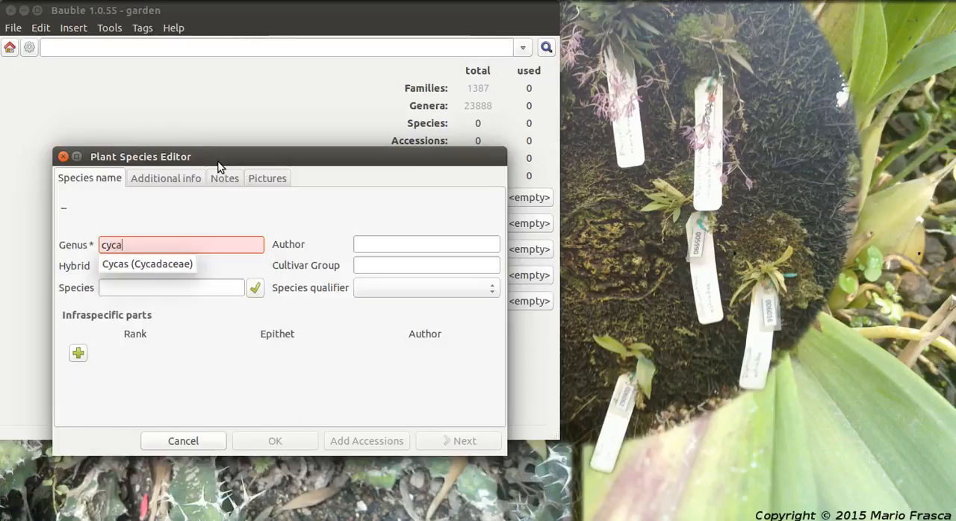
click(147, 264)
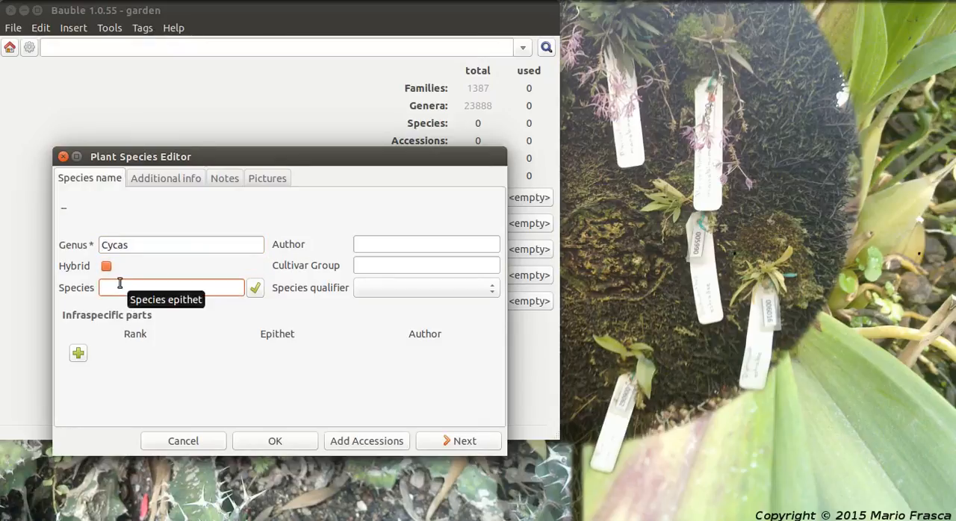
text(bilanc)
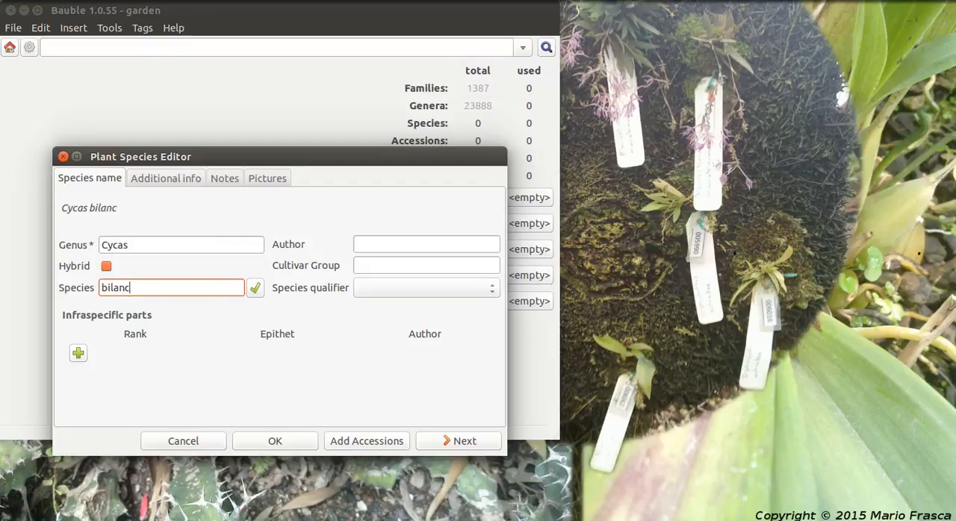
text(ie)
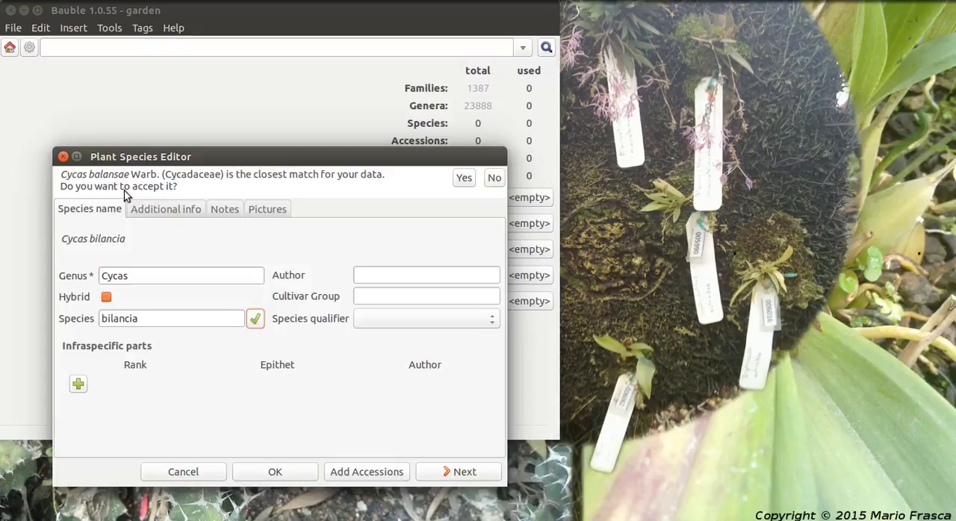
click(463, 177)
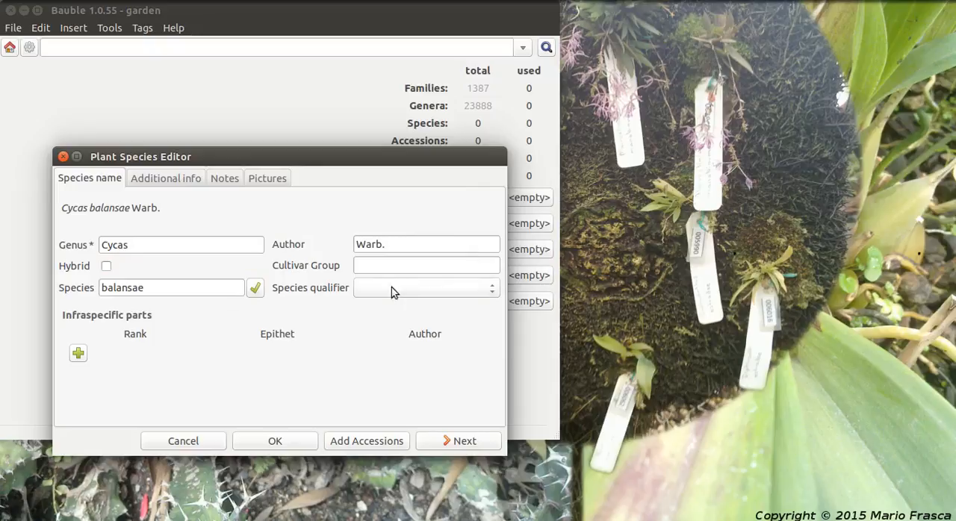
mouse_move(274, 450)
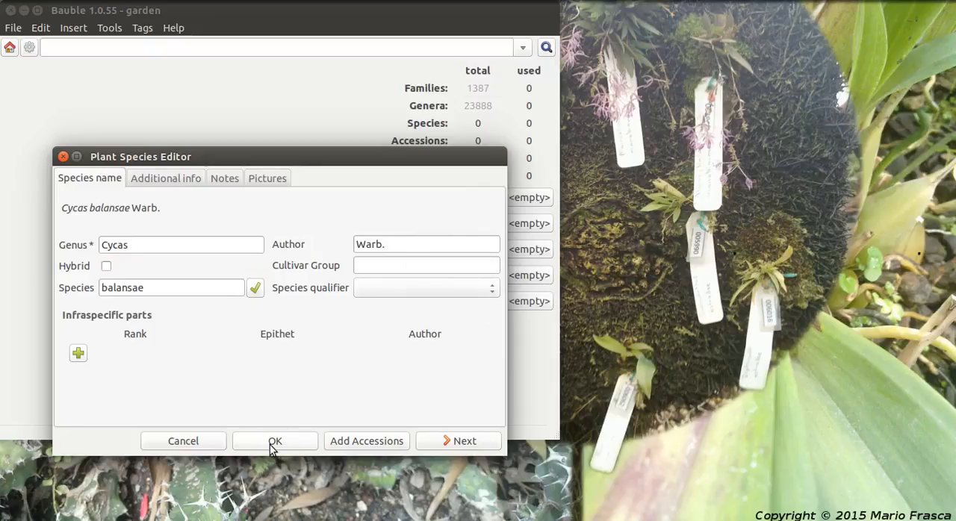
mouse_move(273, 449)
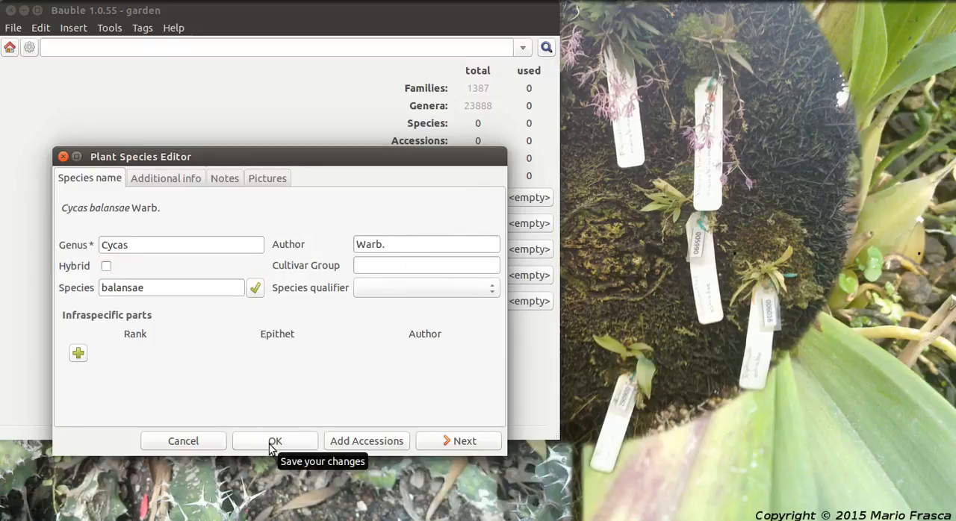
click(275, 440)
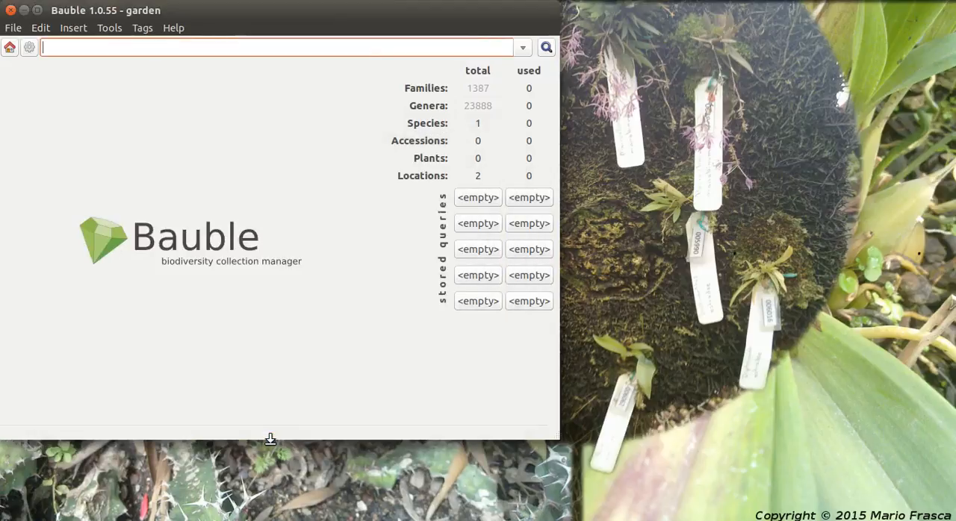
mouse_move(505, 153)
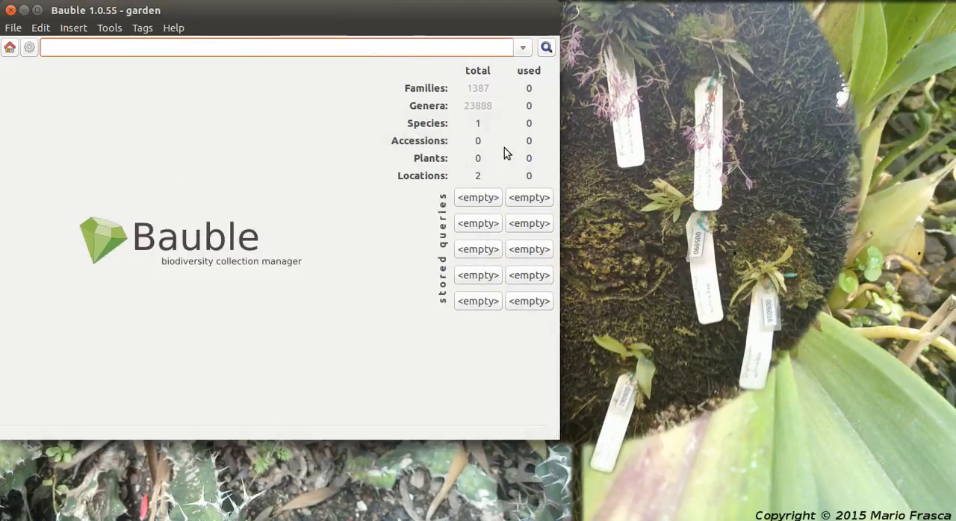
click(77, 49)
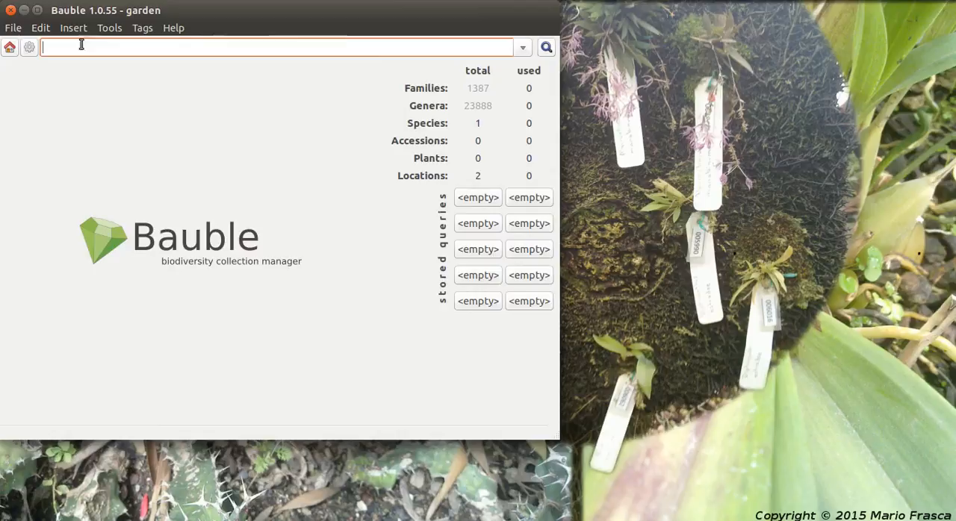
click(72, 27)
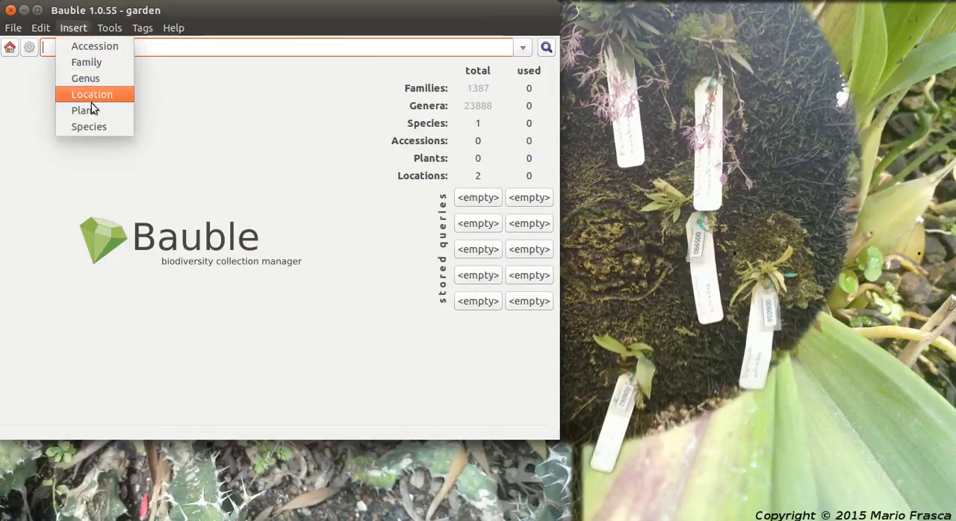
Step: Add species Iris × florentina L. under genus Iris, with accepted taxon Iris × germanica L
click(89, 126)
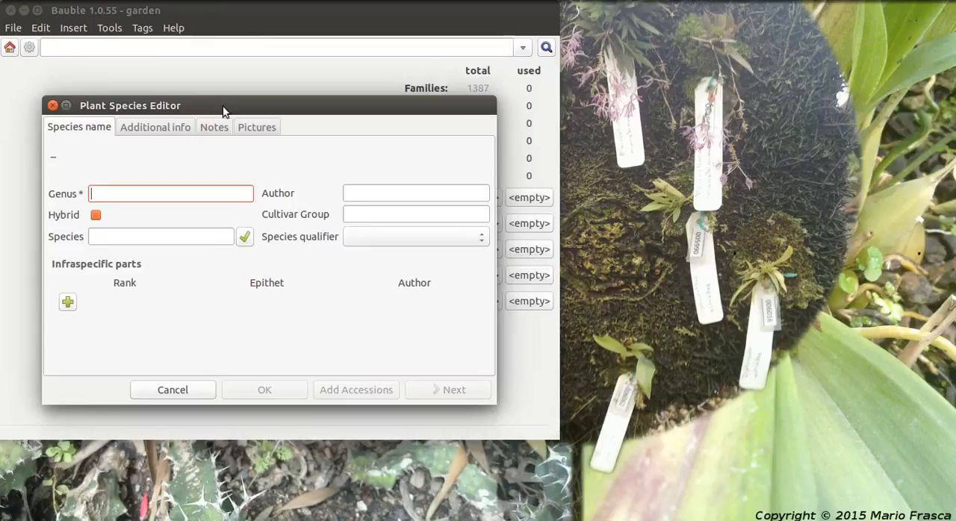
text(iris)
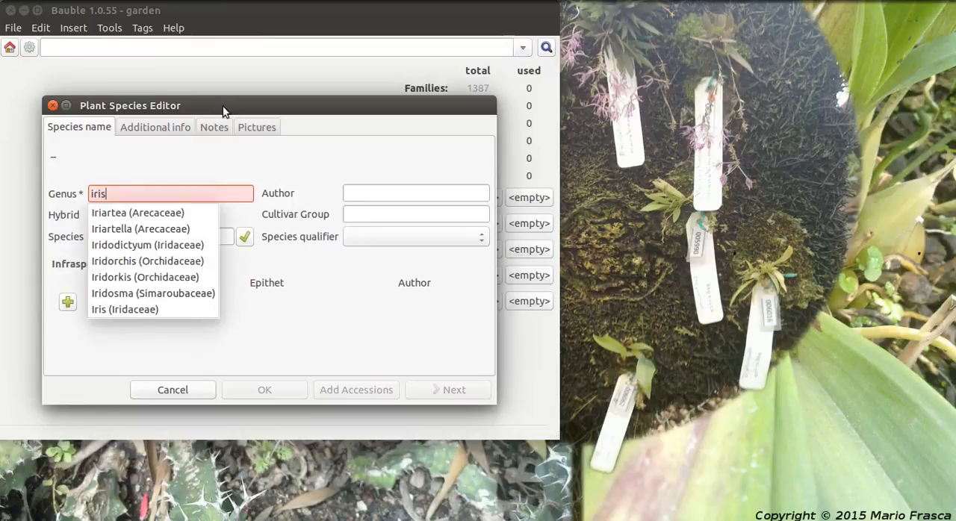
click(124, 309)
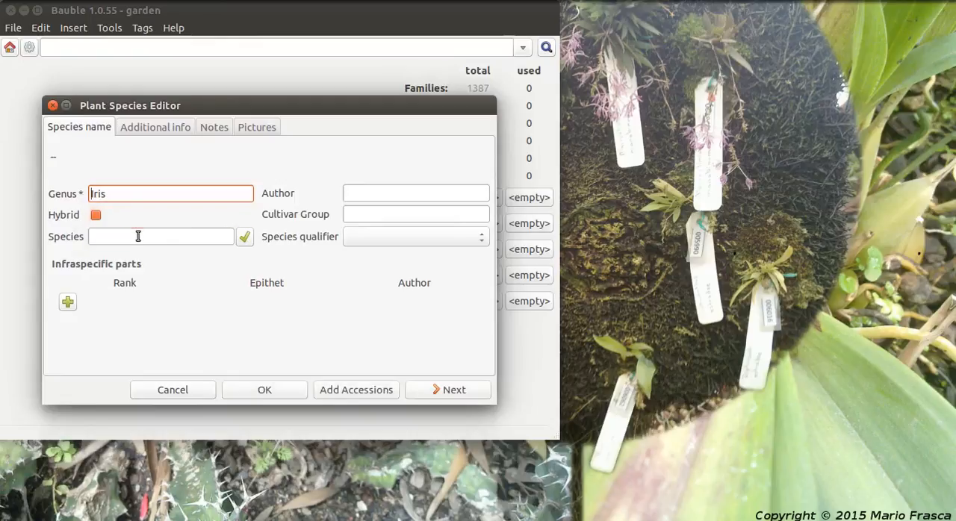
text(fl)
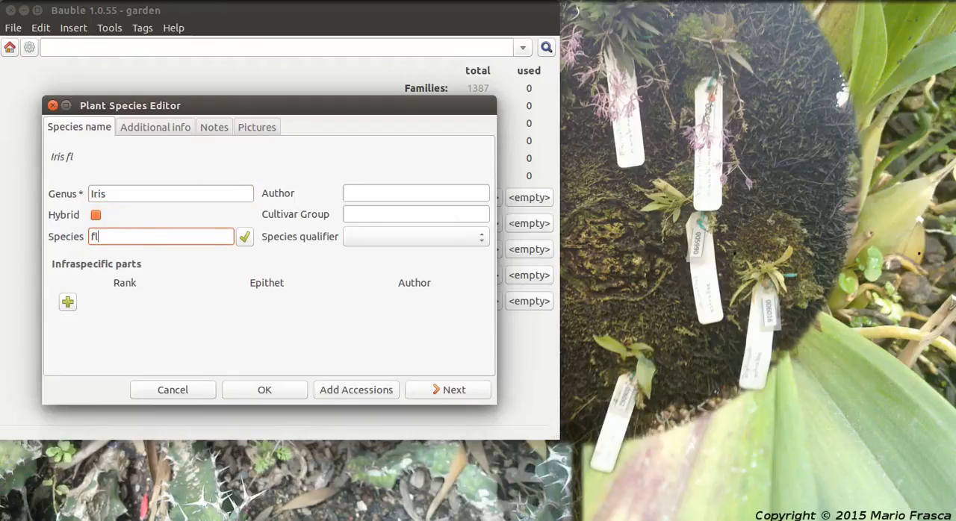
text(orentia)
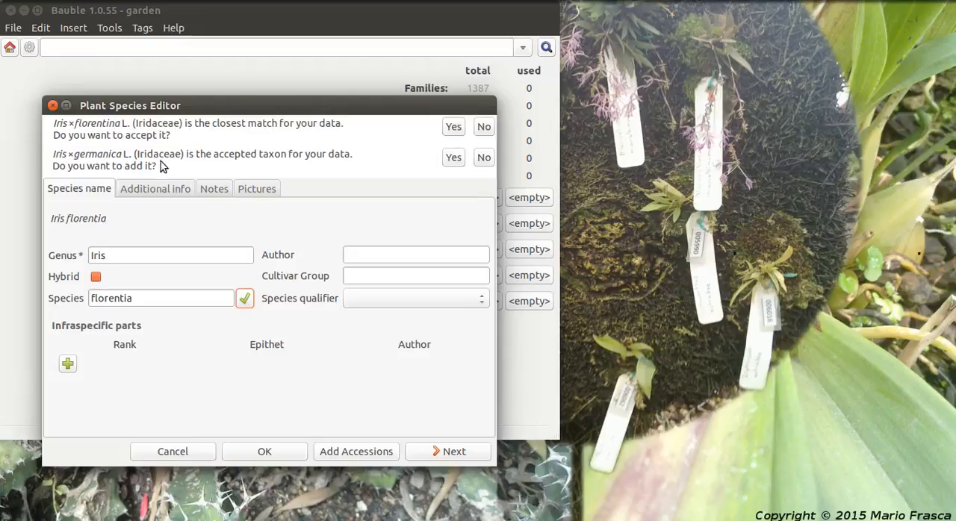
mouse_move(275, 151)
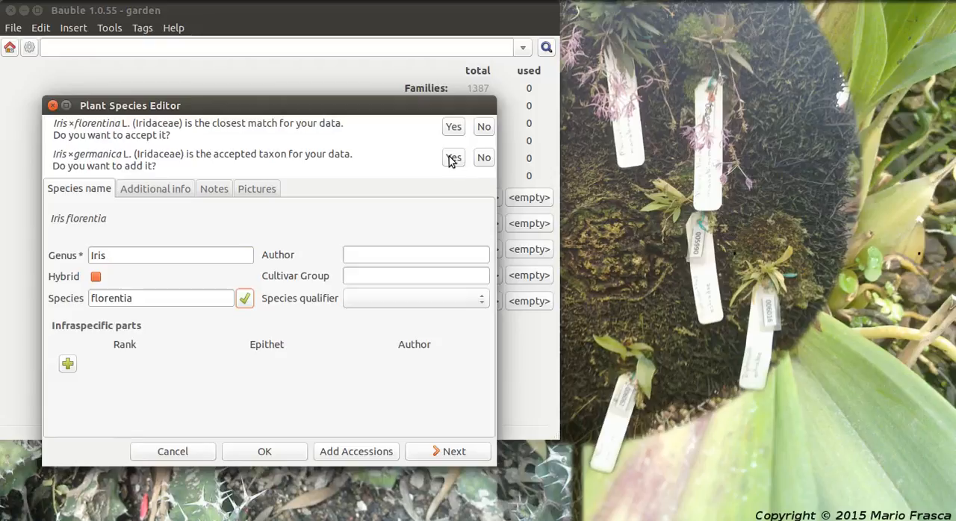
click(454, 157)
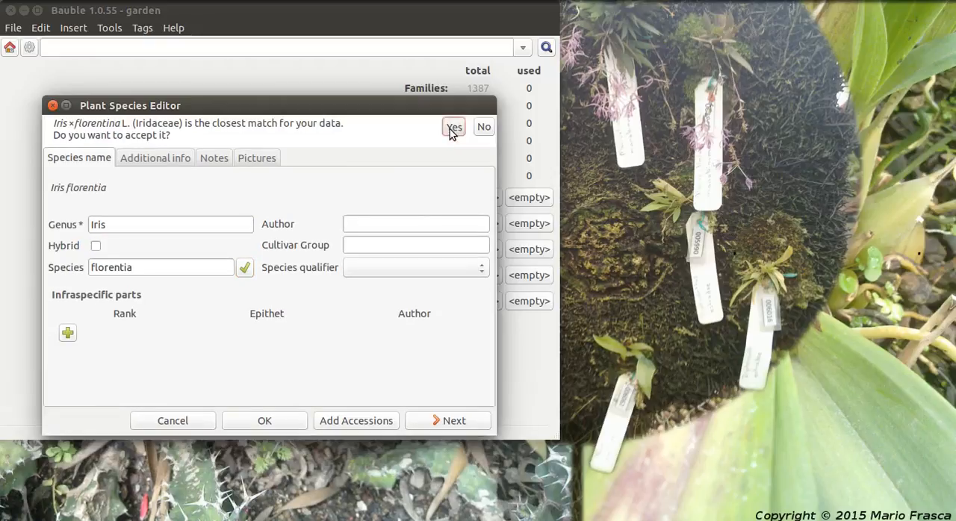
click(452, 126)
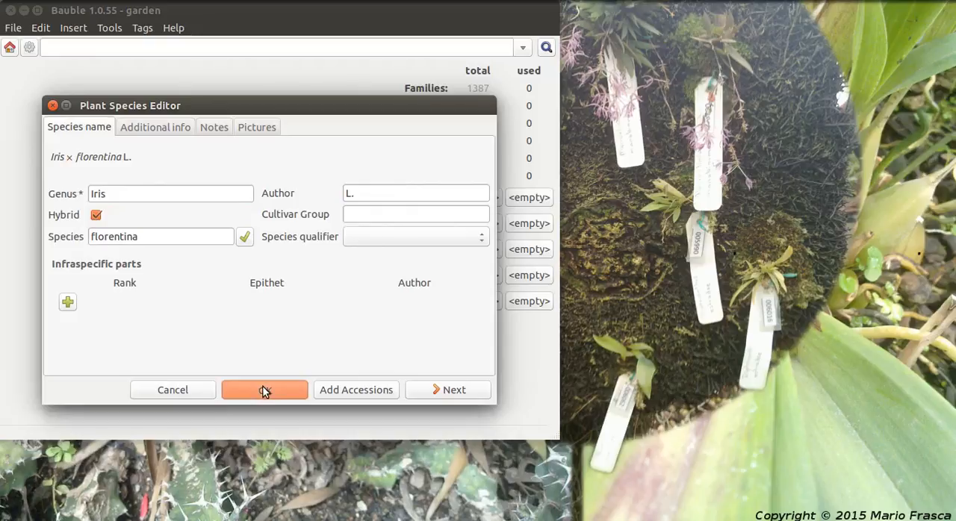
click(265, 390)
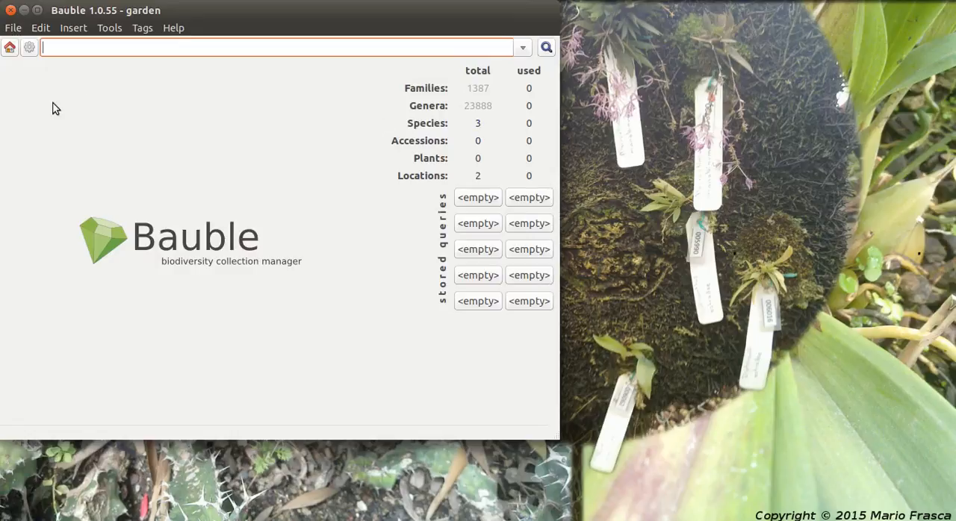
mouse_move(78, 28)
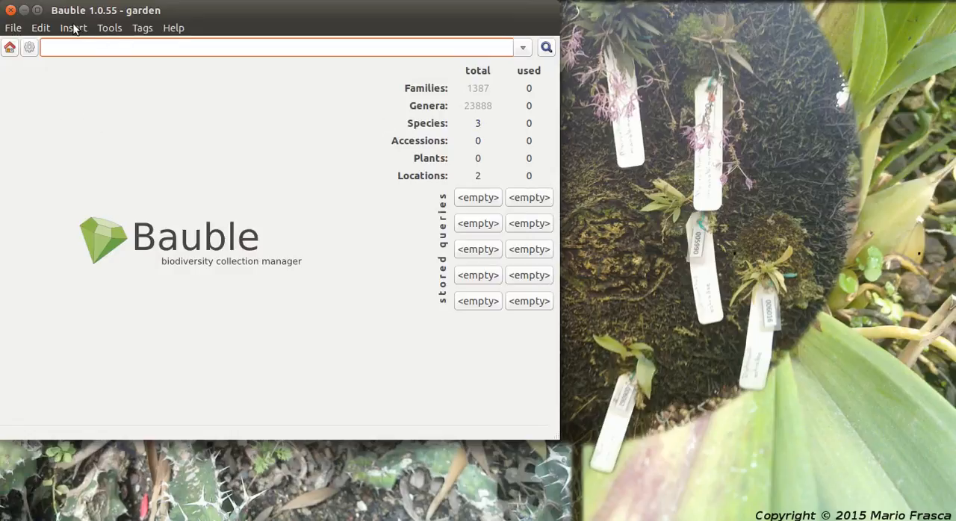
Step: Create accession 2015.0001 for Iris × germanica and begin adding its plants
click(72, 27)
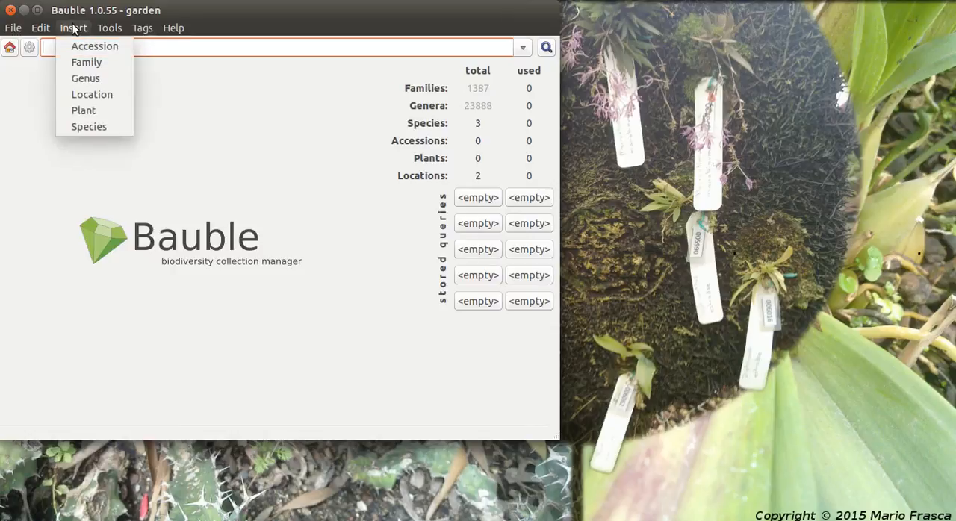
mouse_move(94, 45)
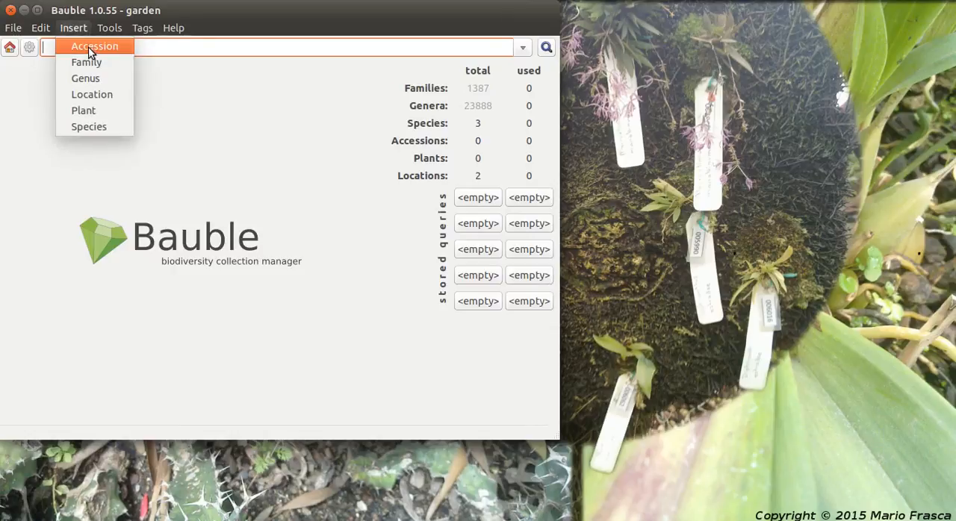
click(93, 46)
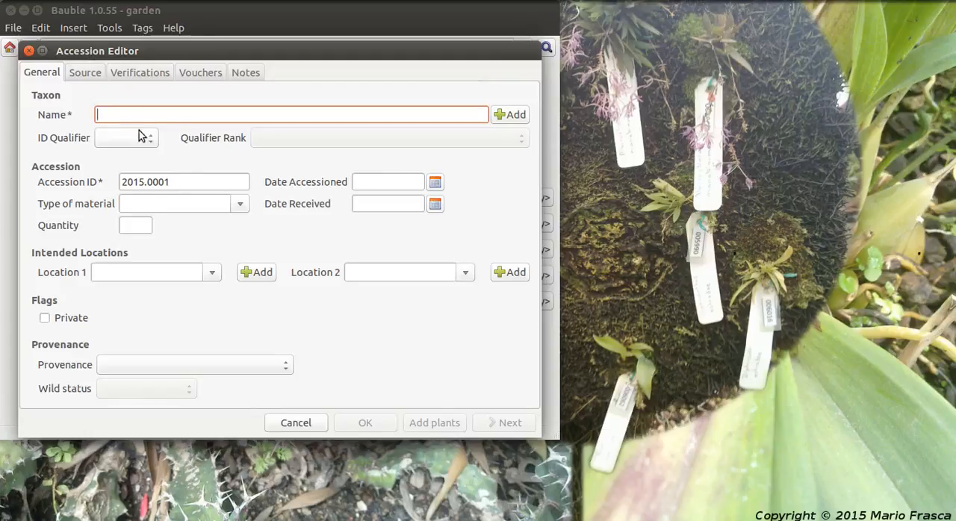
text(iris)
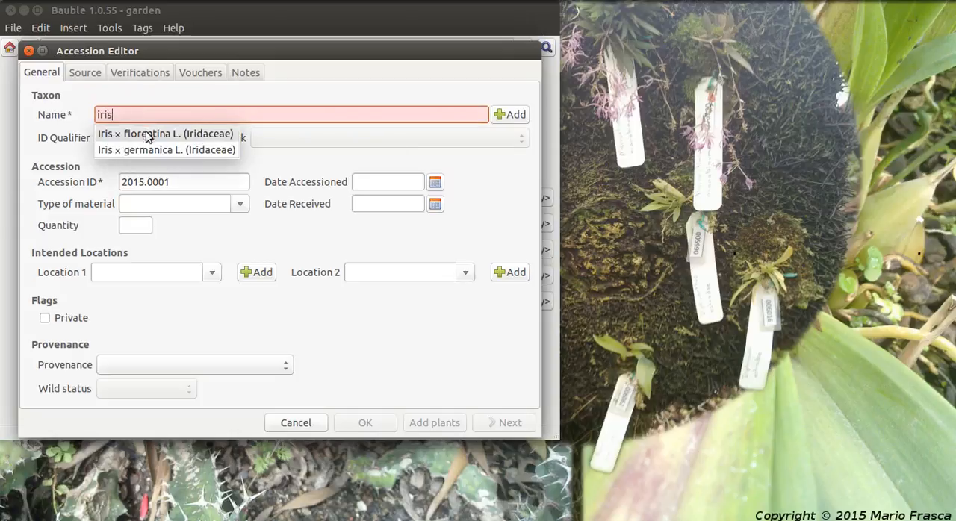
click(166, 150)
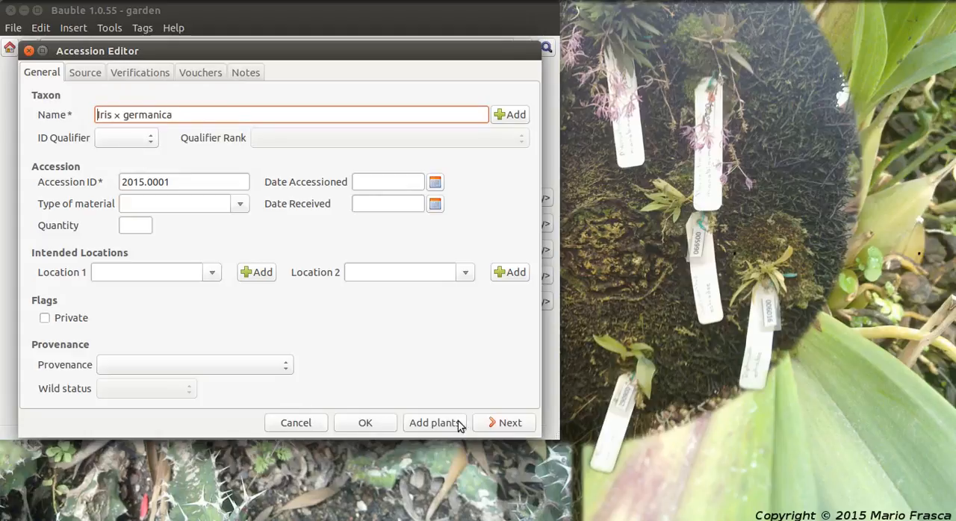
click(434, 423)
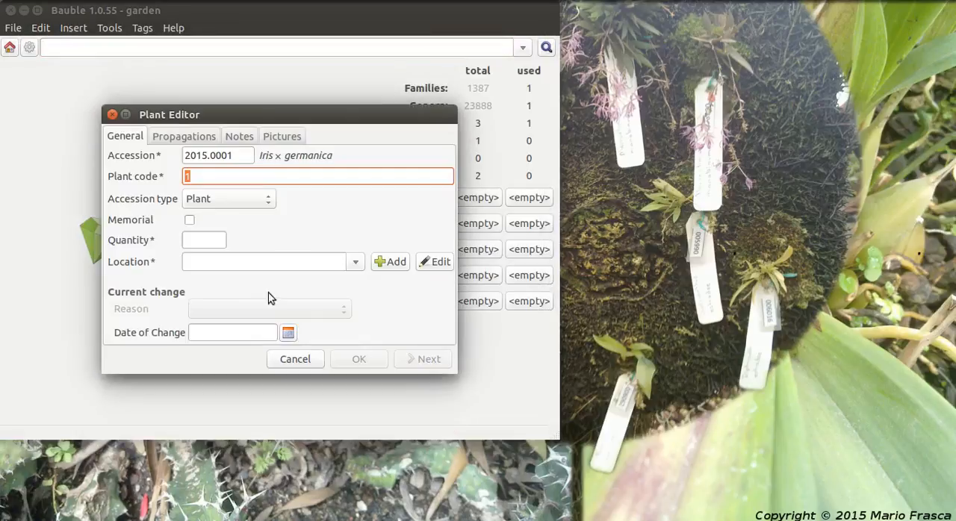
mouse_move(186, 250)
text(1)
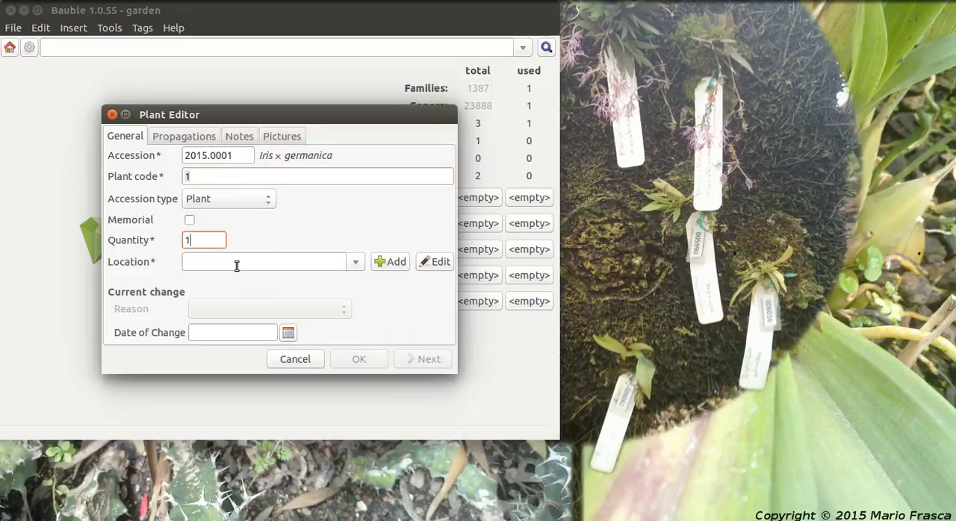
Step: Save plant 2015.0001.1 with quantity 1 at Greenhouse 1 table 1 (gh1t1)
click(202, 175)
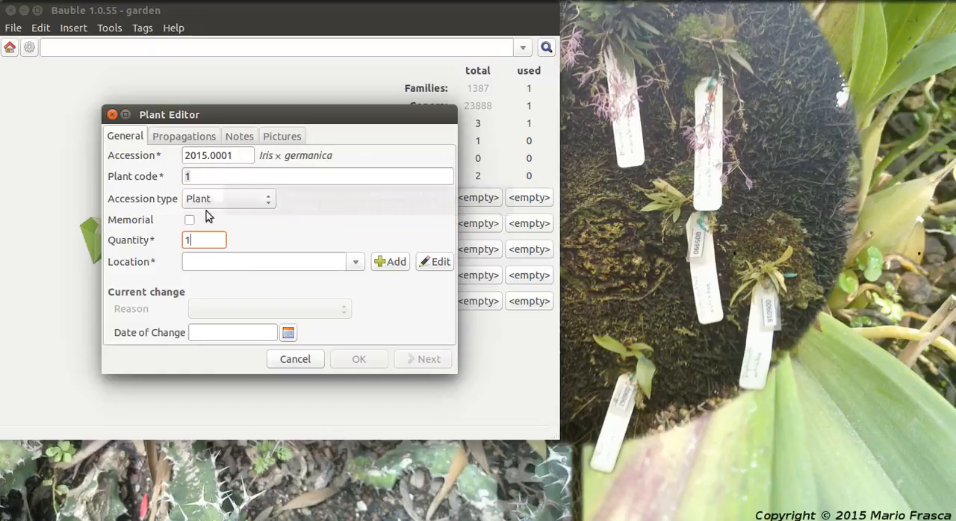
click(356, 262)
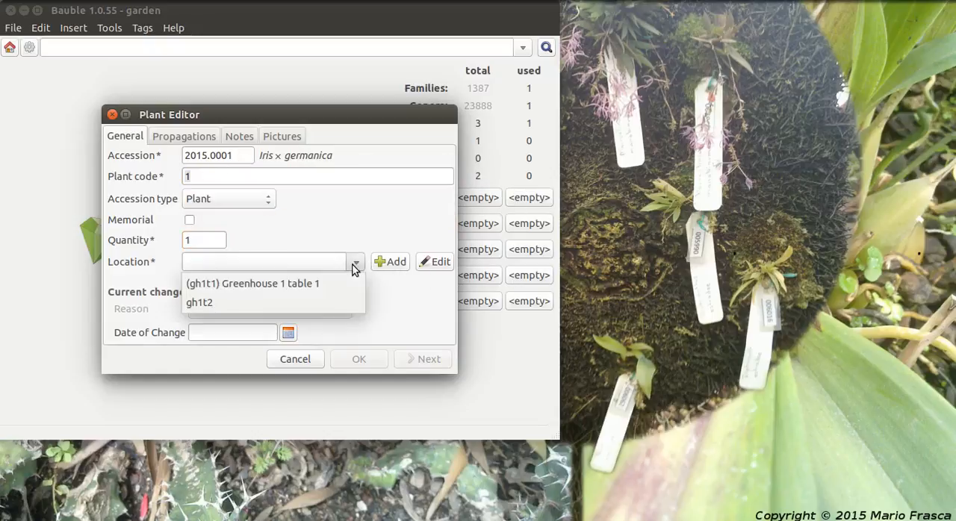
mouse_move(258, 284)
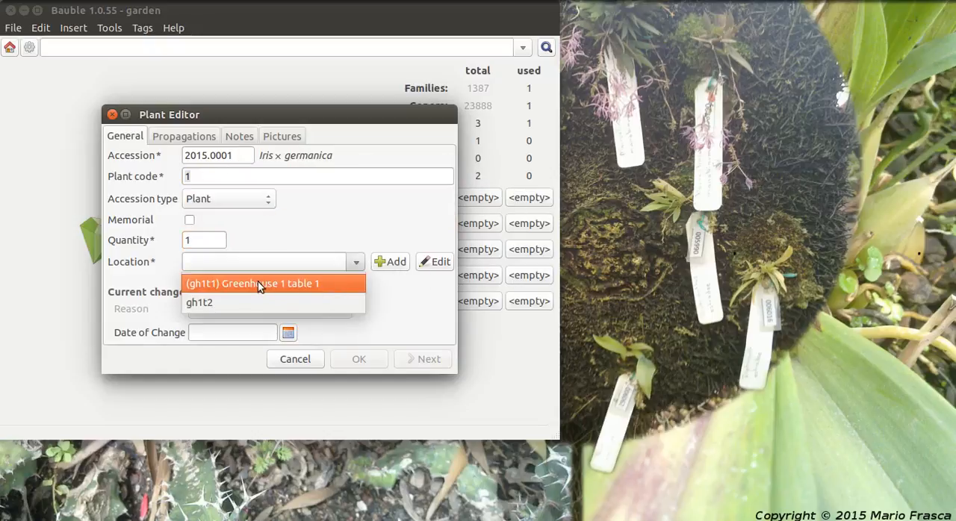
click(254, 283)
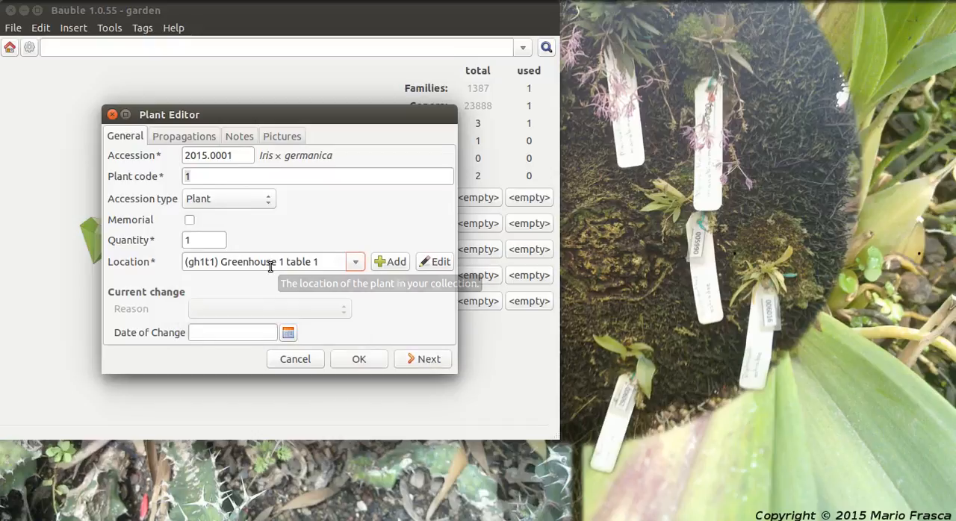
mouse_move(359, 359)
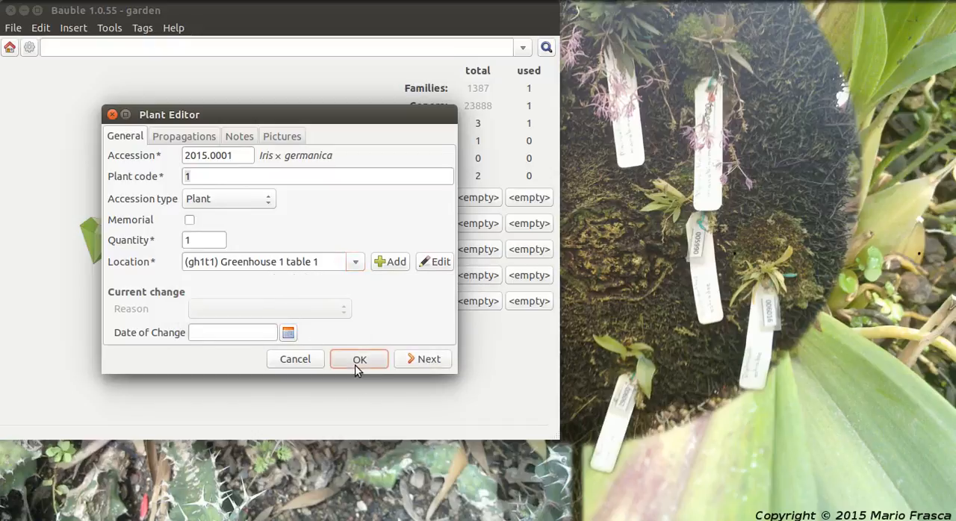
click(359, 359)
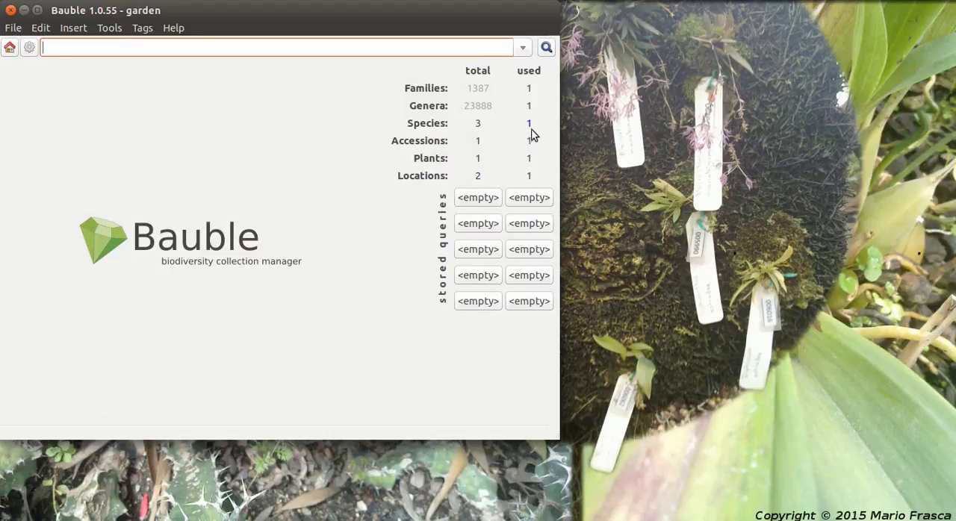
mouse_move(535, 178)
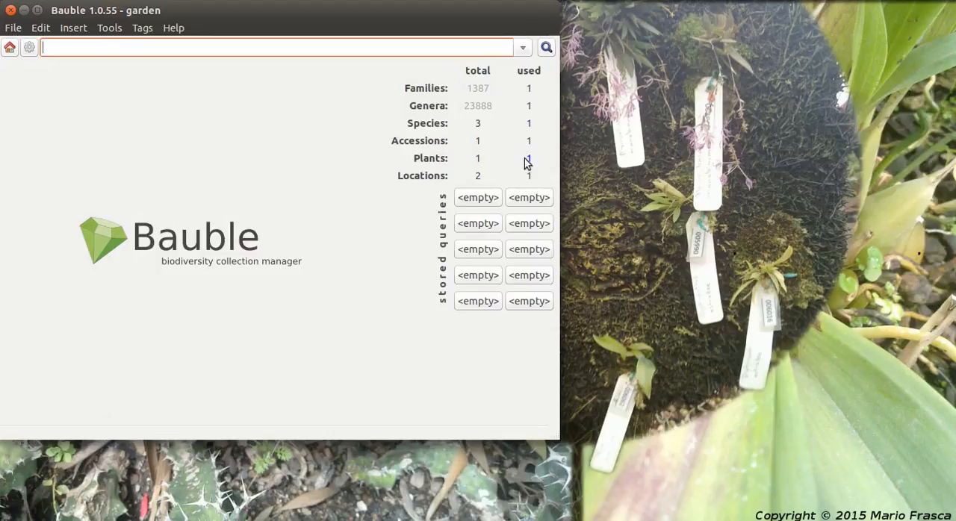
mouse_move(468, 170)
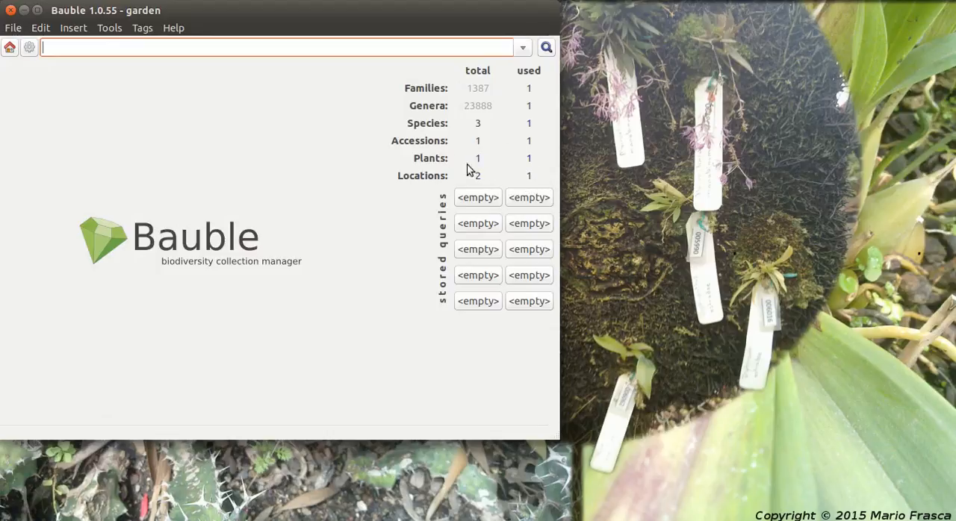
mouse_move(480, 142)
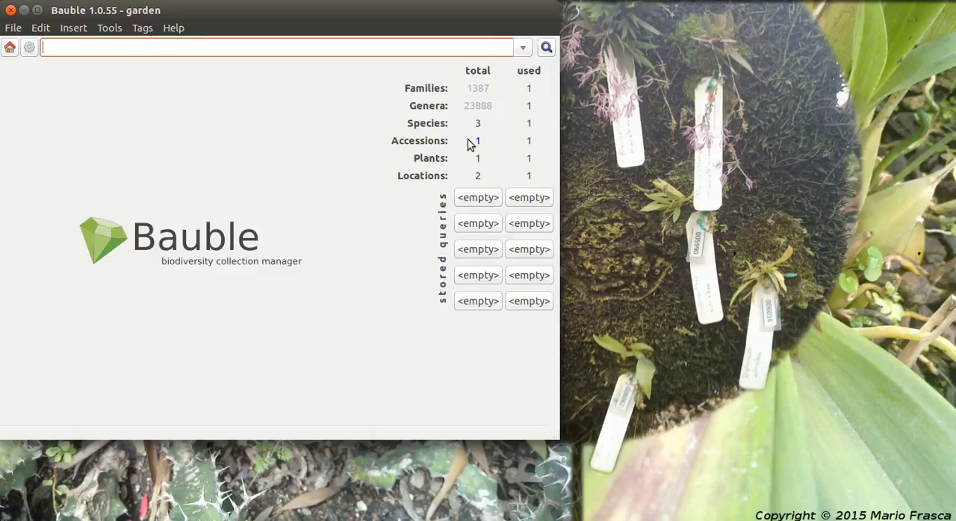
Step: Add a second plant to accession 2015.0001 with quantity 1 on gh1t2
click(477, 141)
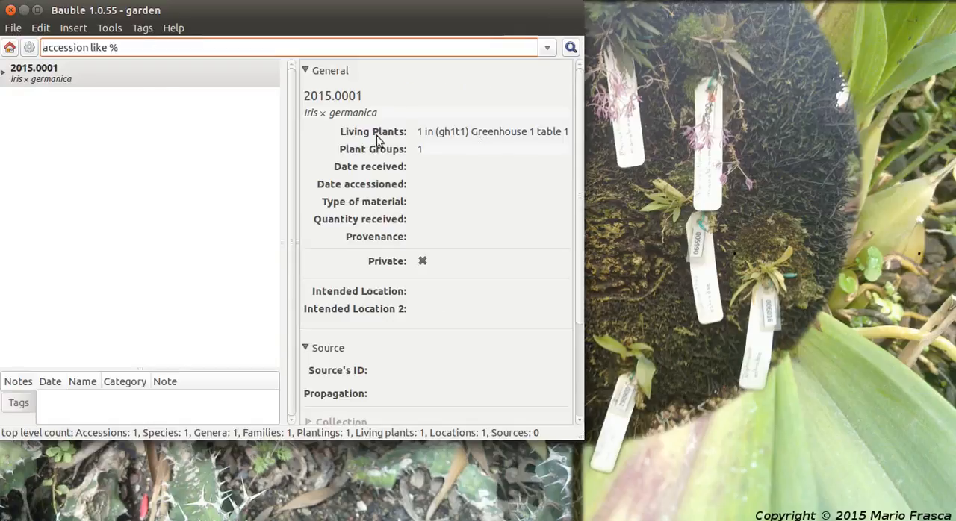
right_click(34, 68)
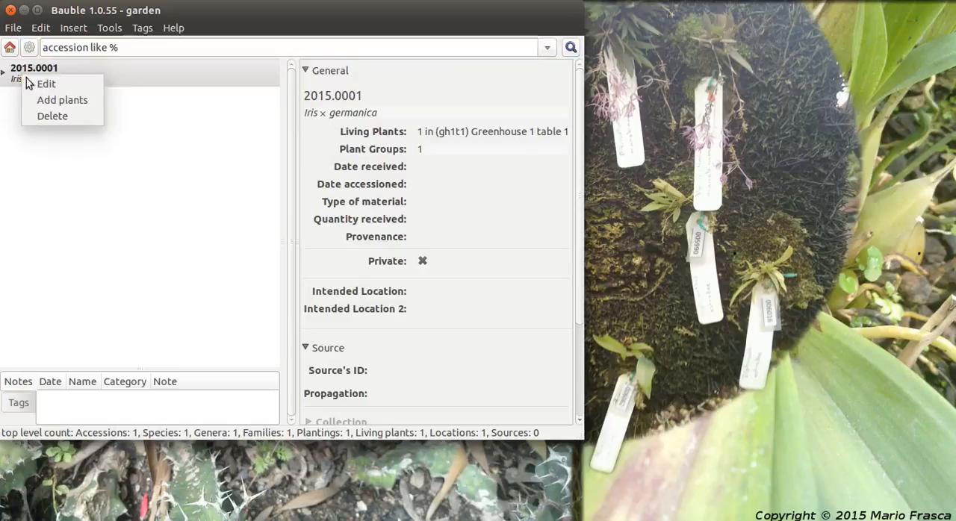
click(62, 99)
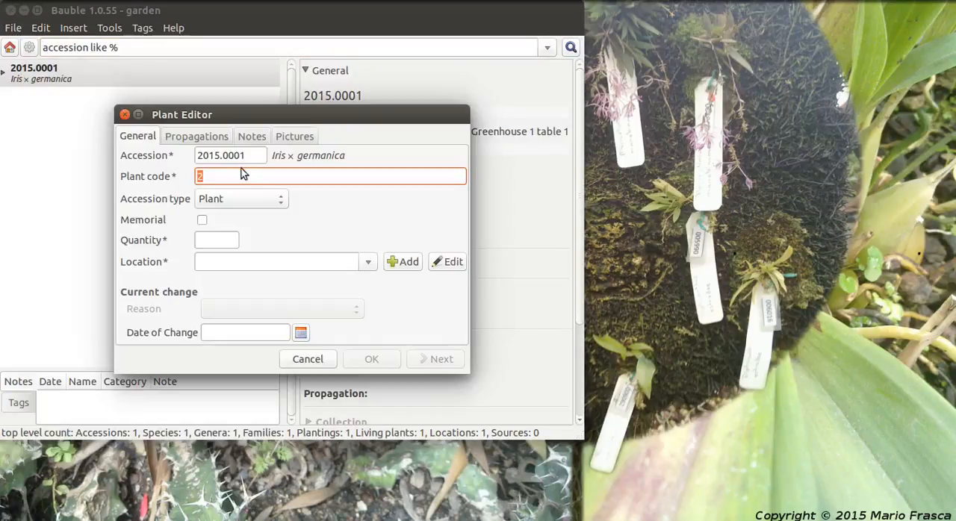
click(368, 262)
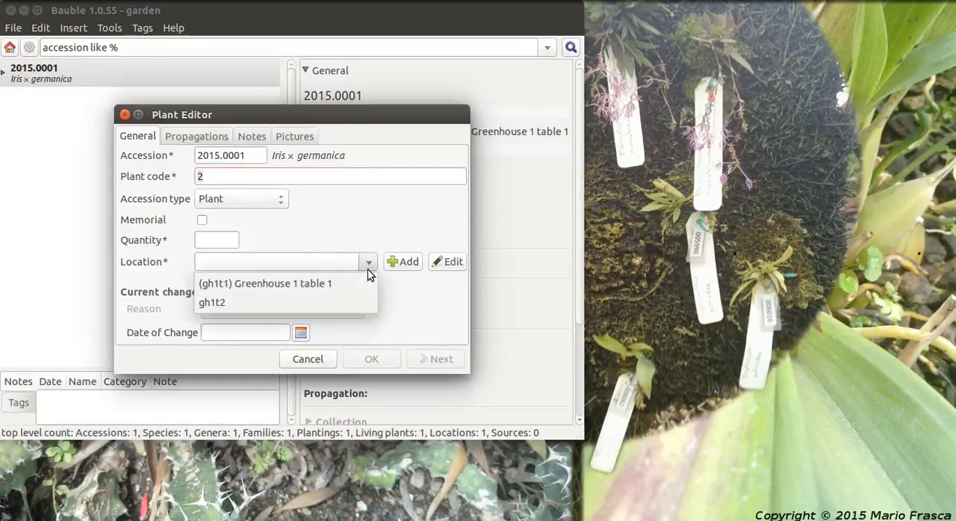
click(212, 302)
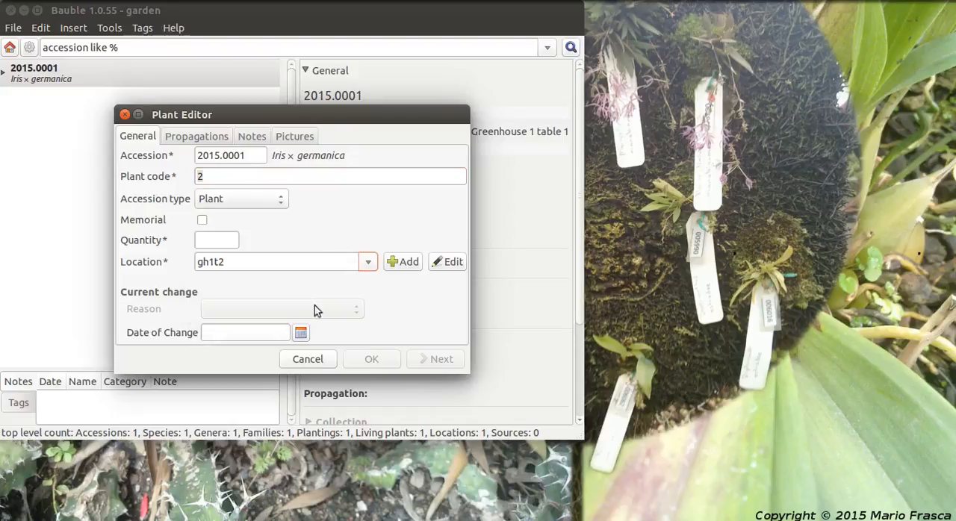
click(216, 240)
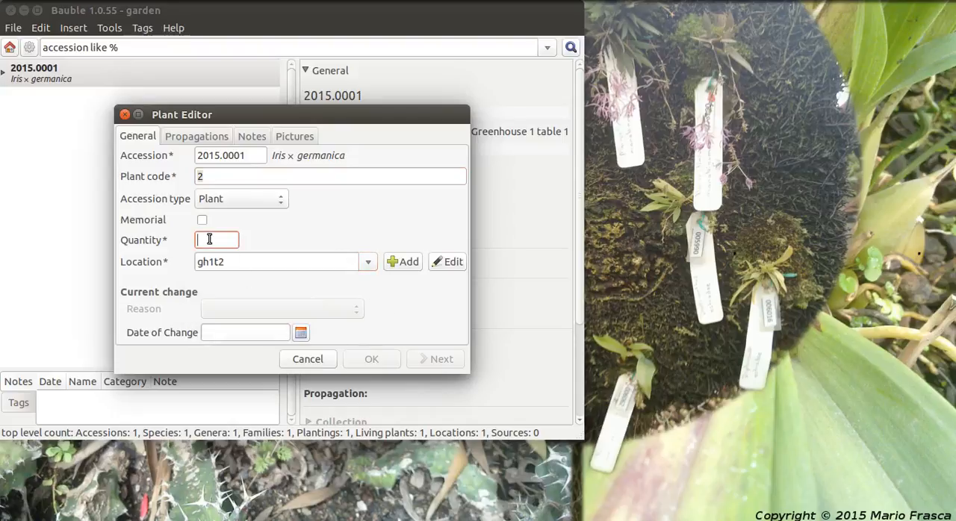
text(1)
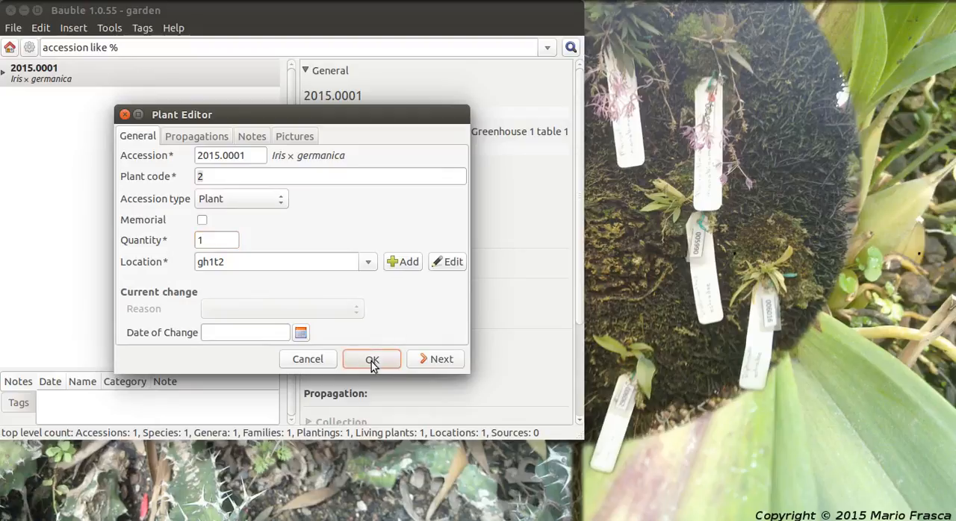
click(372, 360)
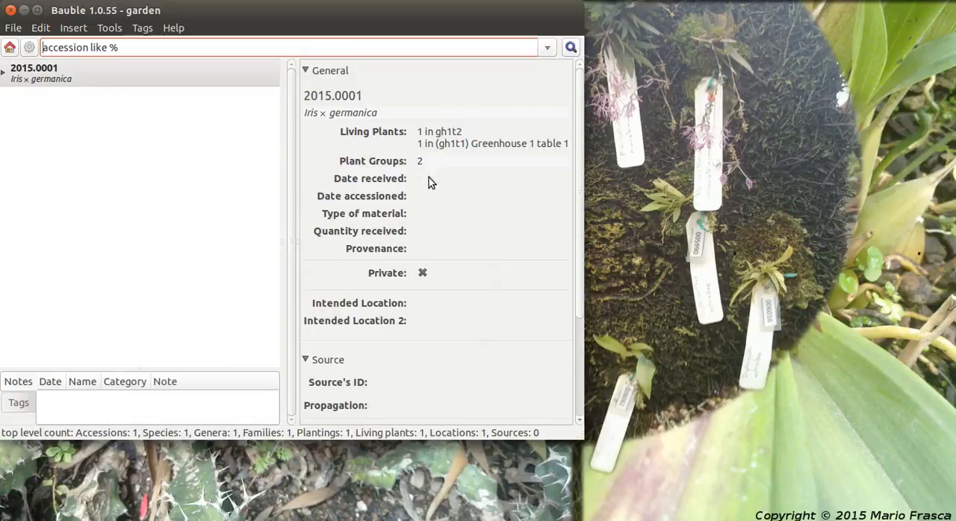
mouse_move(7, 71)
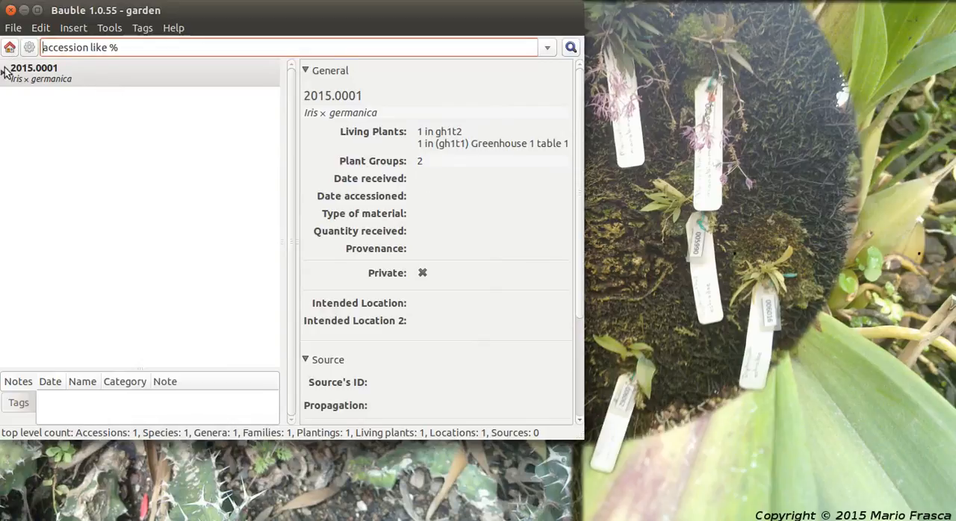
Step: Expand accession 2015.0001 to show plants 2015.0001.1 and 2015.0001.2, then return to the summary
click(7, 68)
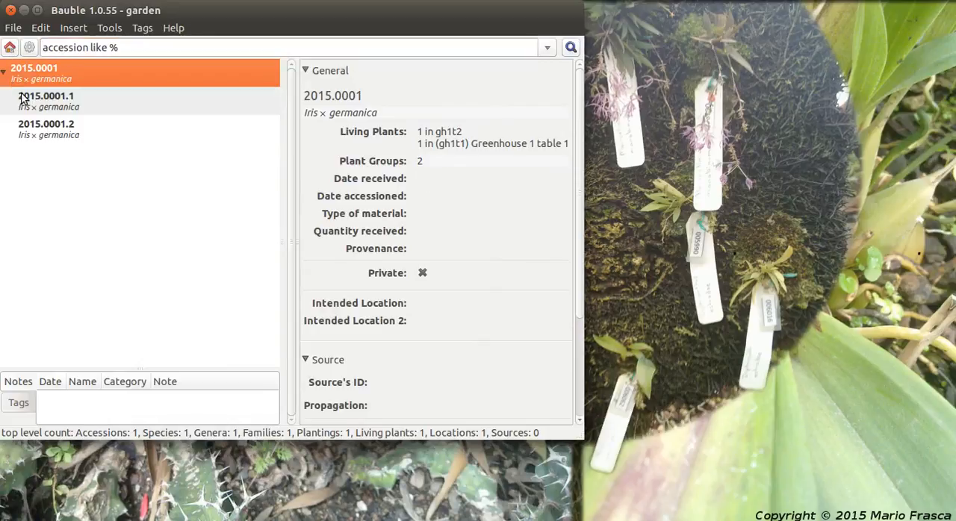
mouse_move(75, 95)
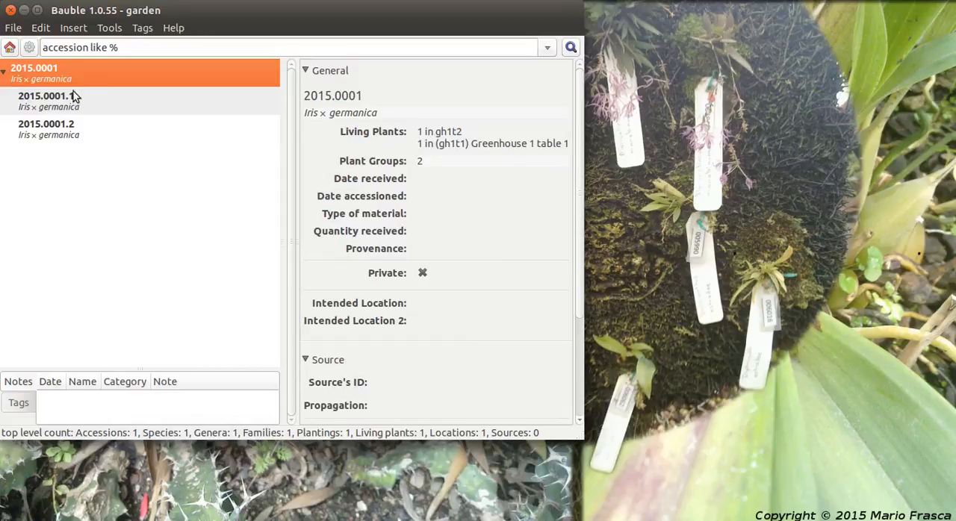
click(9, 46)
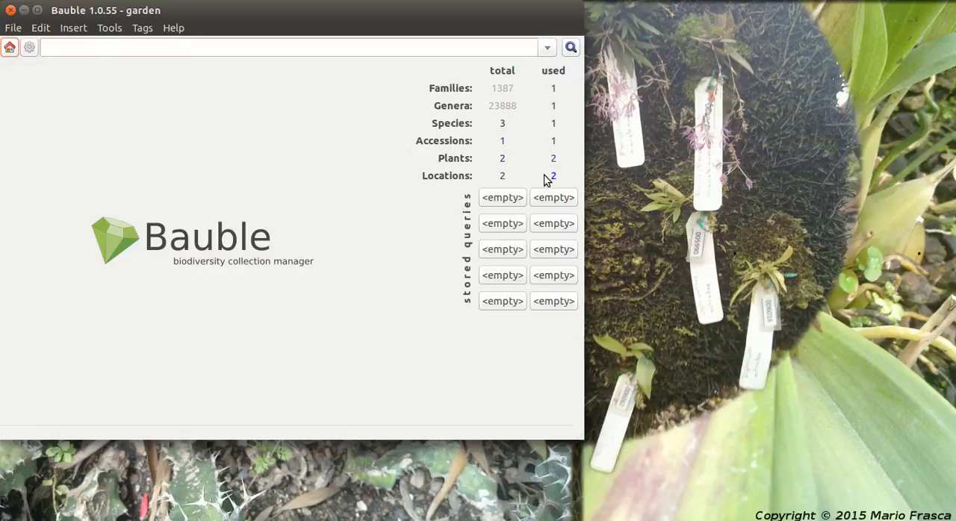
mouse_move(556, 185)
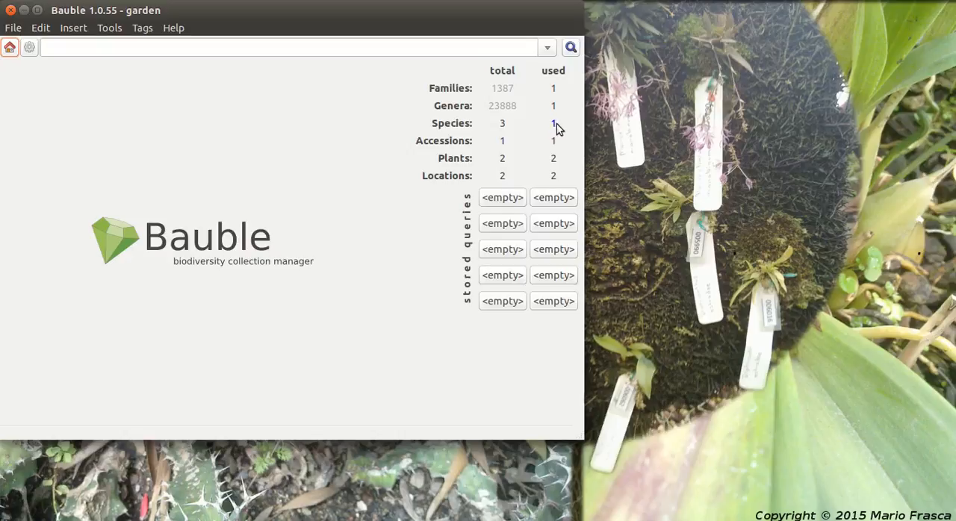
mouse_move(511, 135)
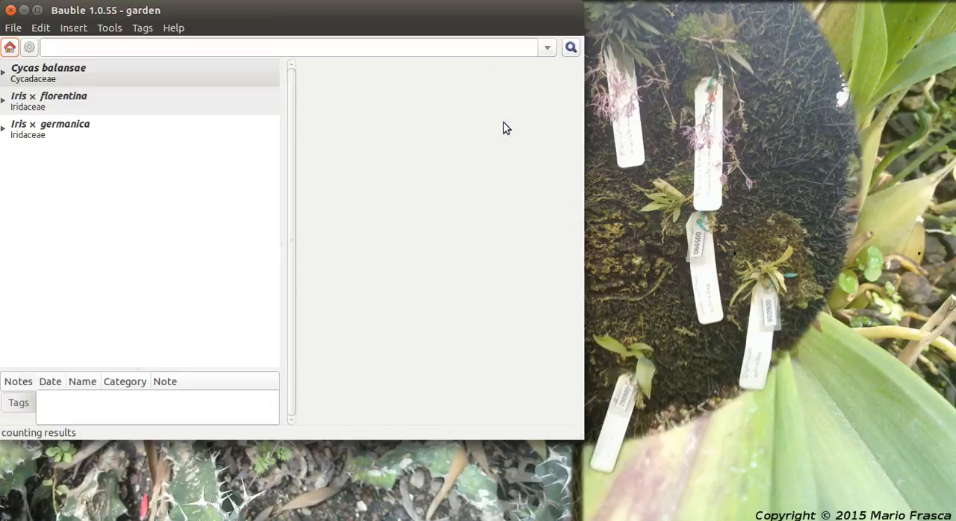
Step: List all species, select Cycas balansae, and view its actions menu without choosing any
click(49, 68)
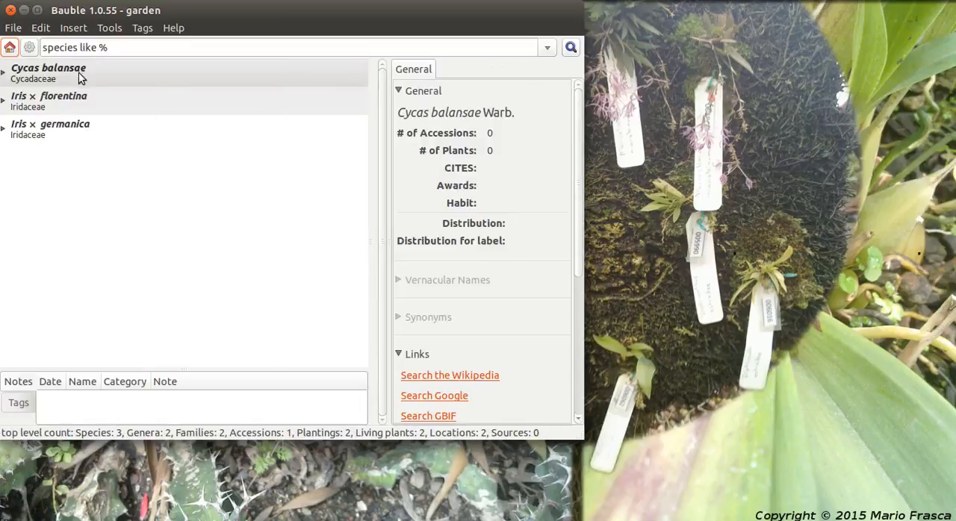
mouse_move(64, 82)
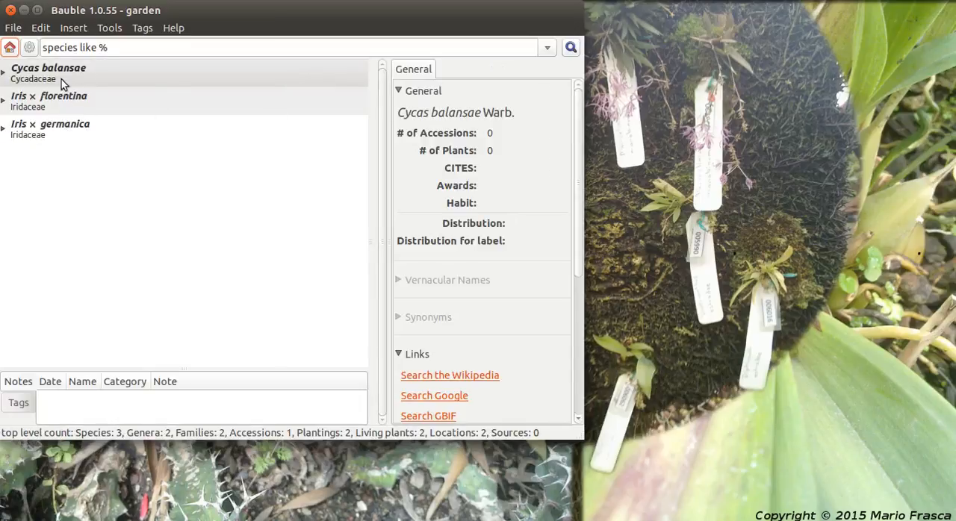
click(47, 73)
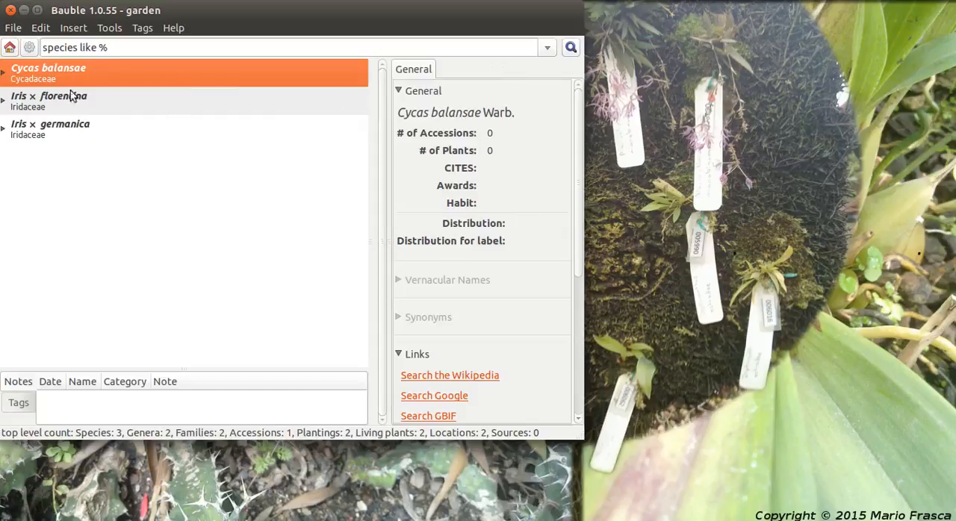
right_click(49, 73)
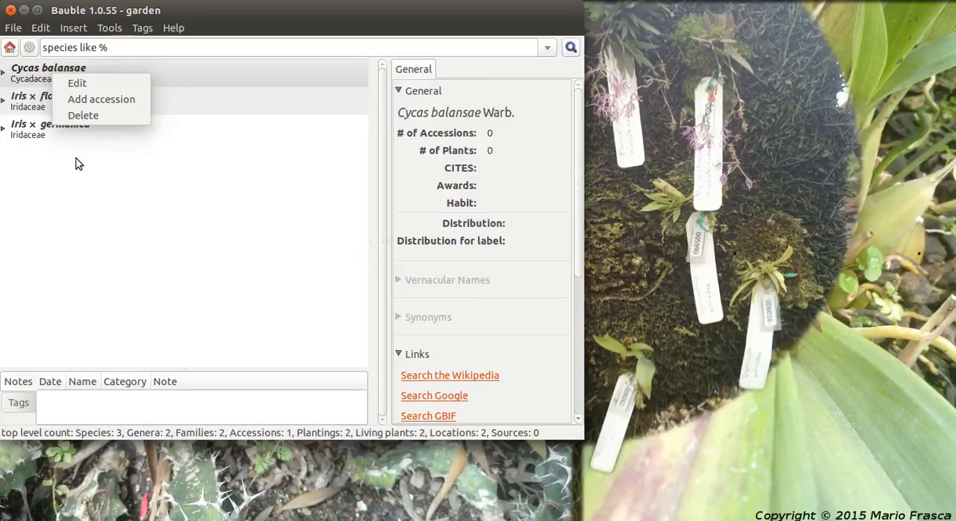
click(87, 152)
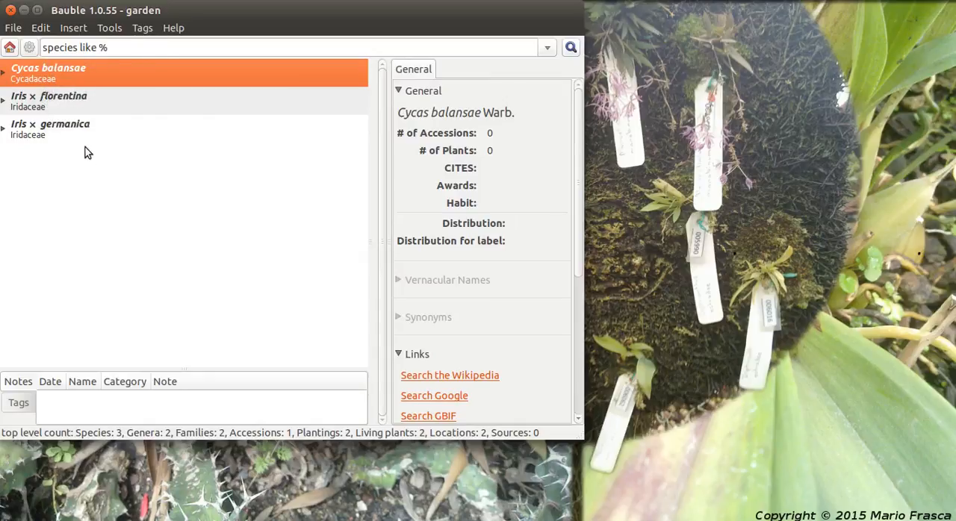
mouse_move(54, 118)
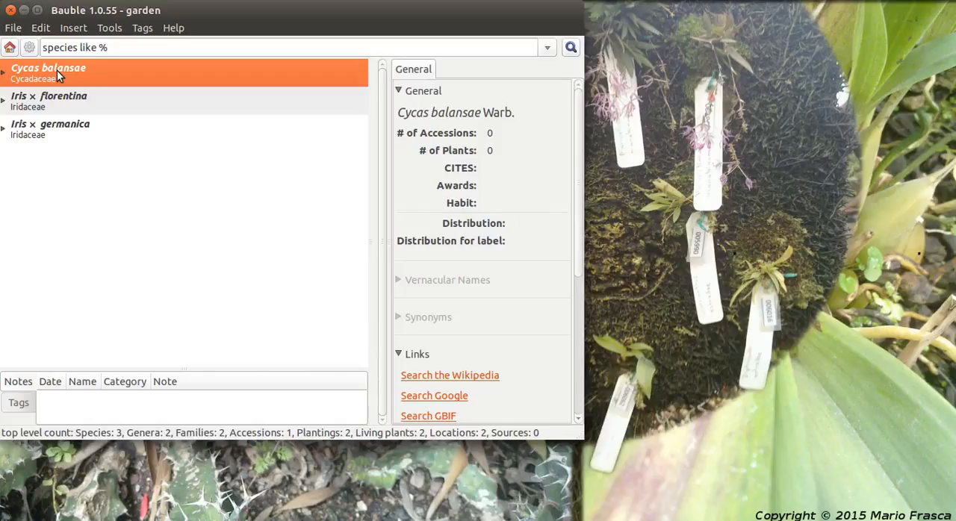
mouse_move(110, 28)
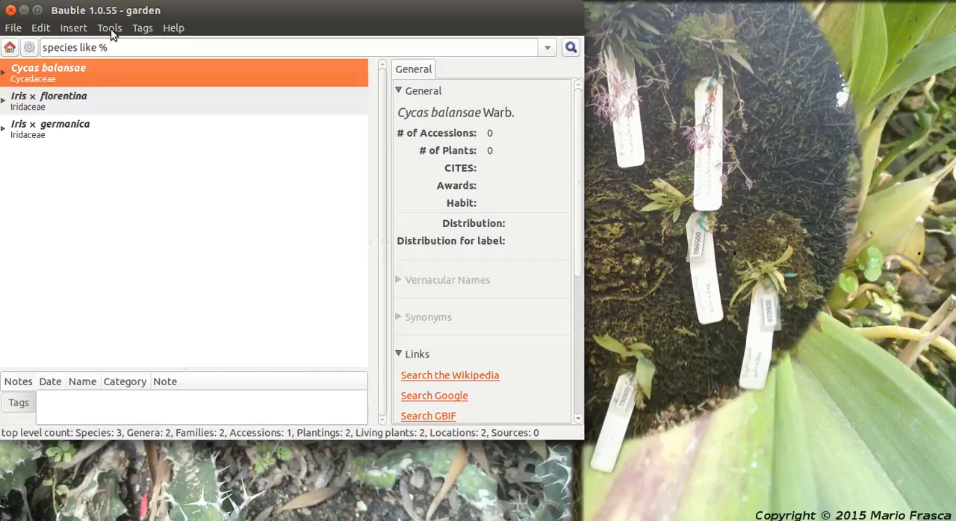
mouse_move(99, 438)
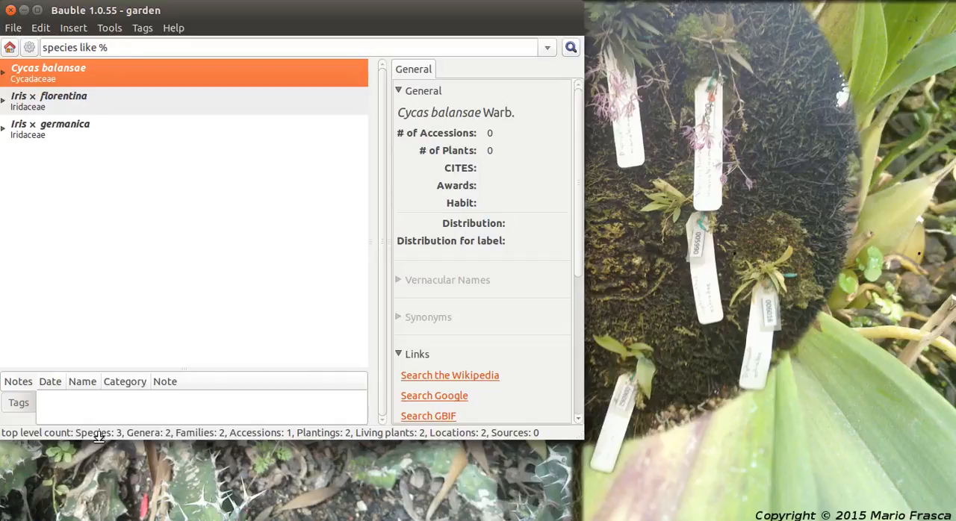
mouse_move(107, 439)
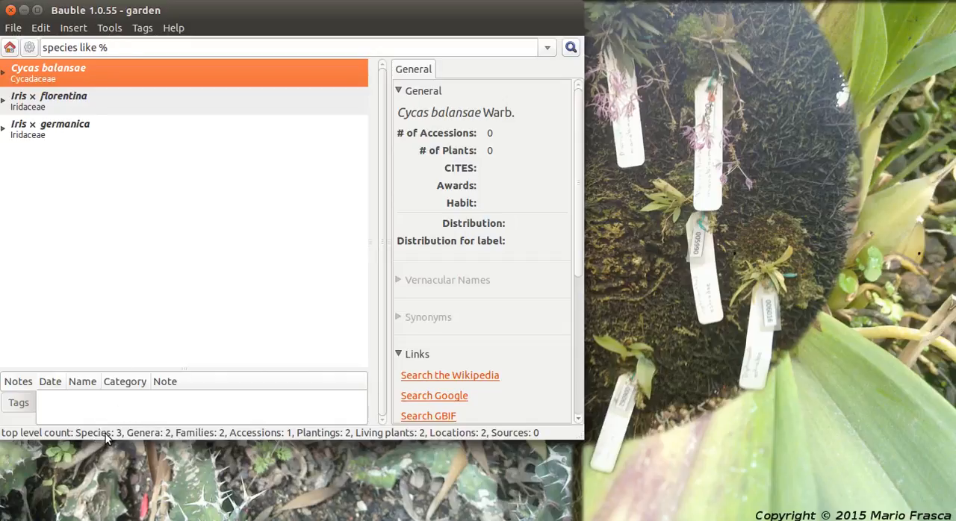
mouse_move(282, 438)
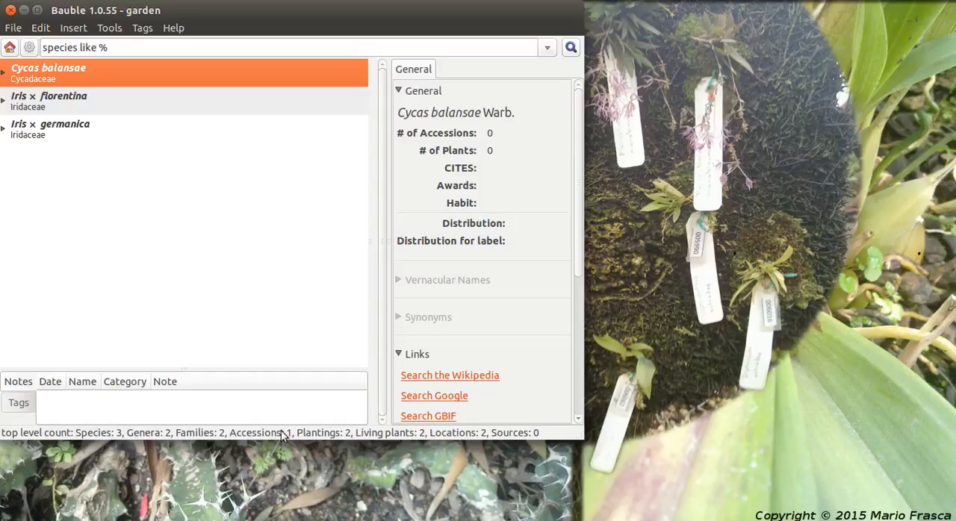
Step: Search genus where species.accessions.plants.quantity>0 and expand Iris to its two species
click(9, 48)
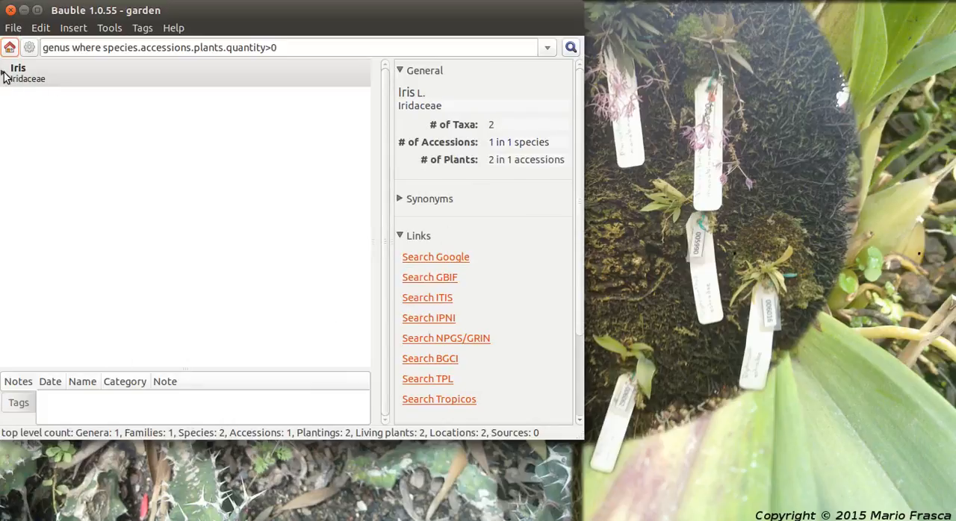
click(7, 74)
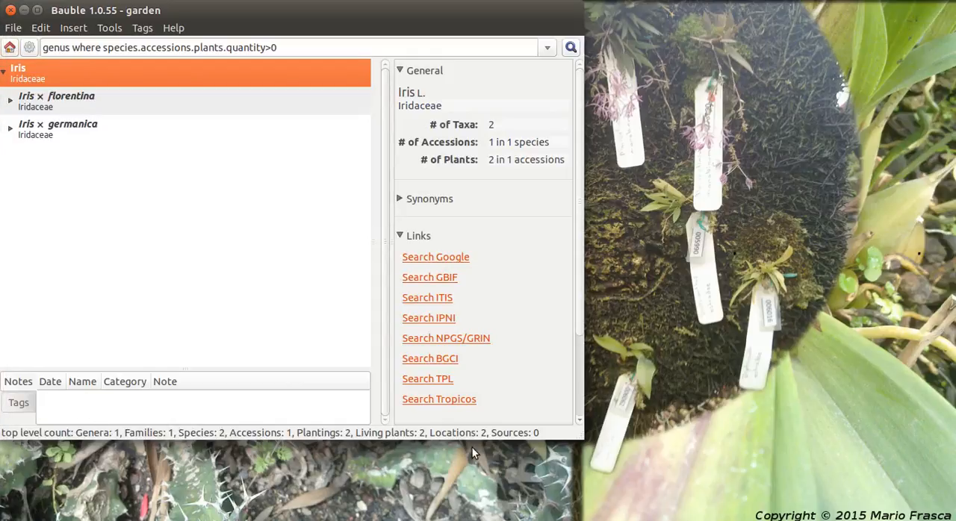
click(8, 47)
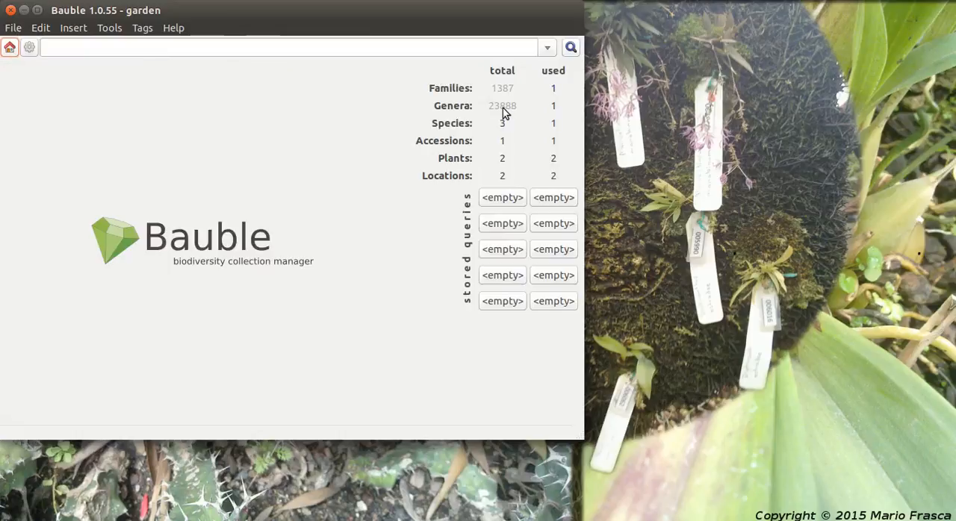
mouse_move(500, 110)
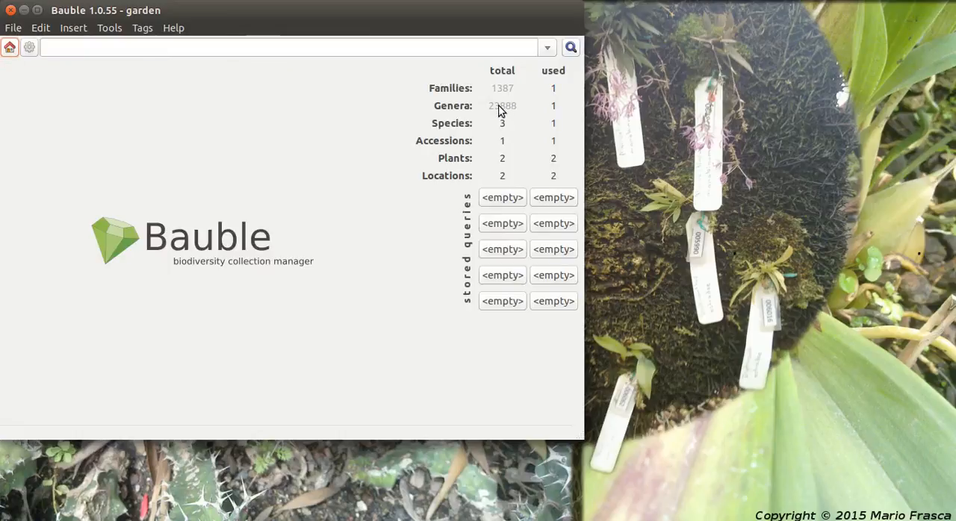
mouse_move(502, 125)
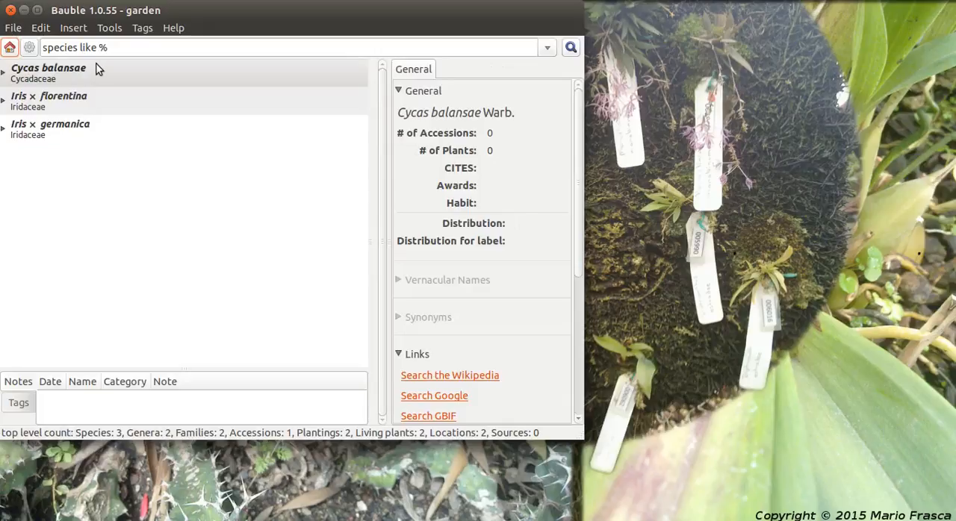
mouse_move(162, 437)
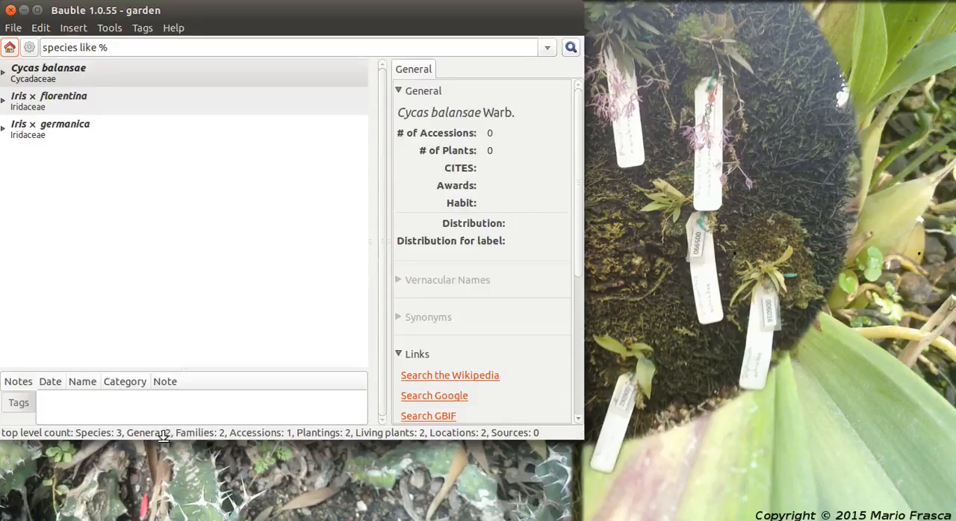
mouse_move(224, 445)
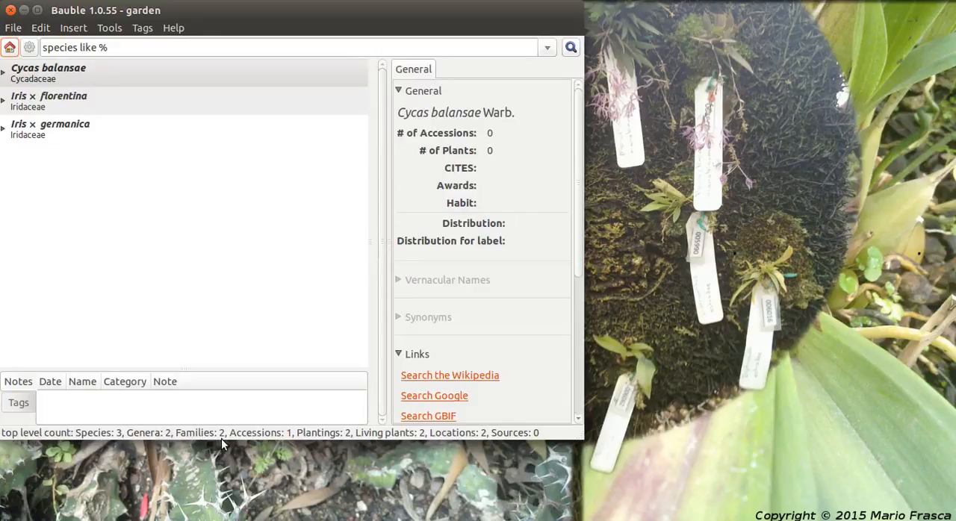
mouse_move(224, 444)
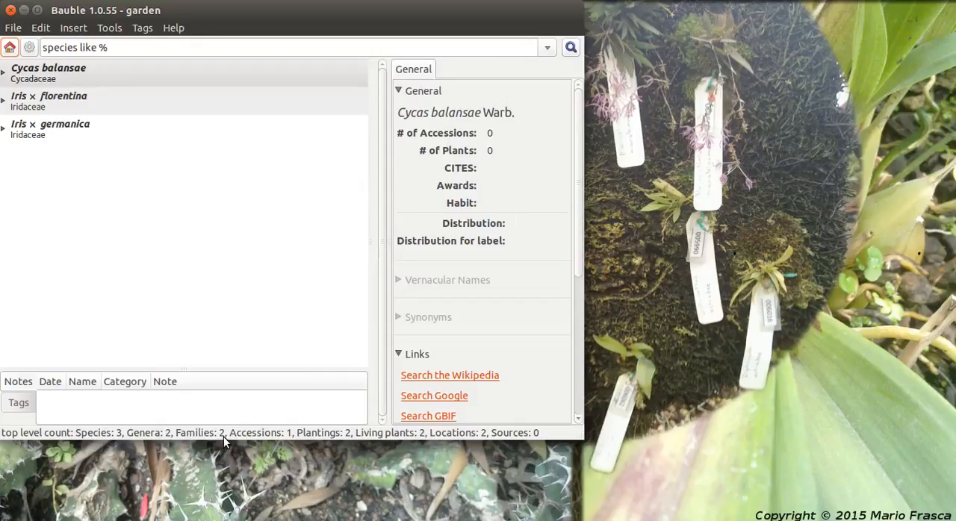
mouse_move(324, 437)
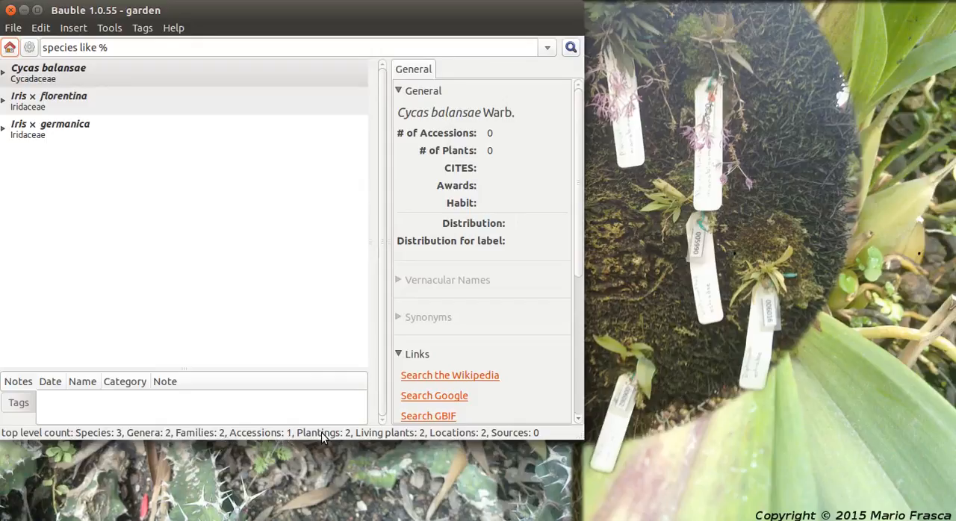
mouse_move(193, 88)
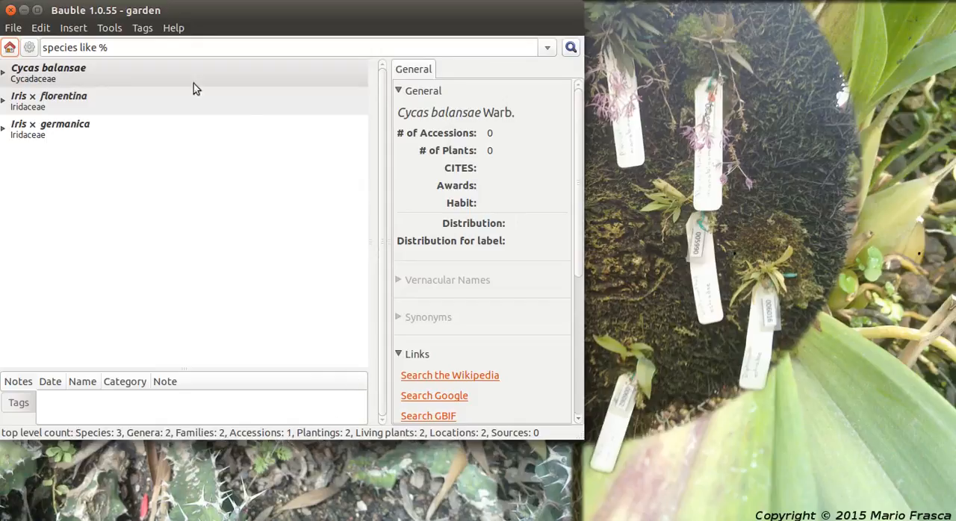
mouse_move(14, 13)
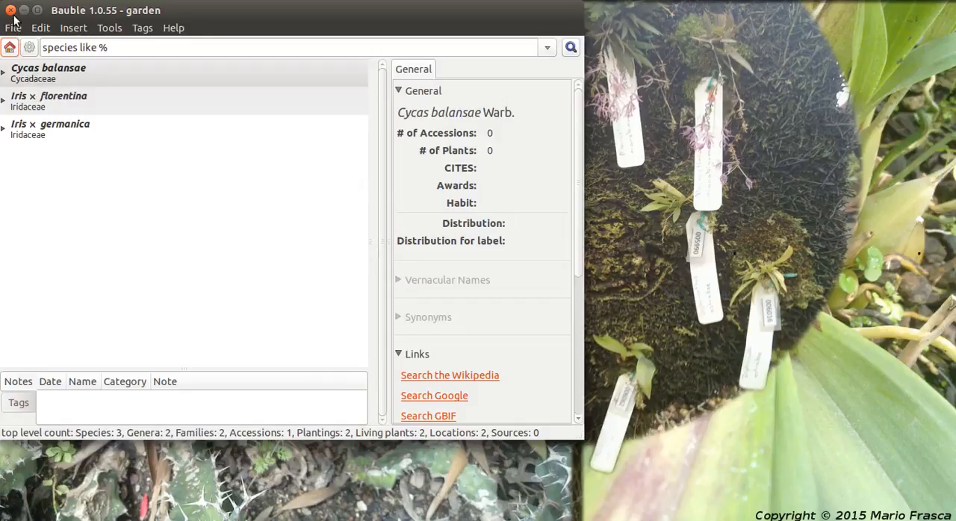
mouse_move(145, 223)
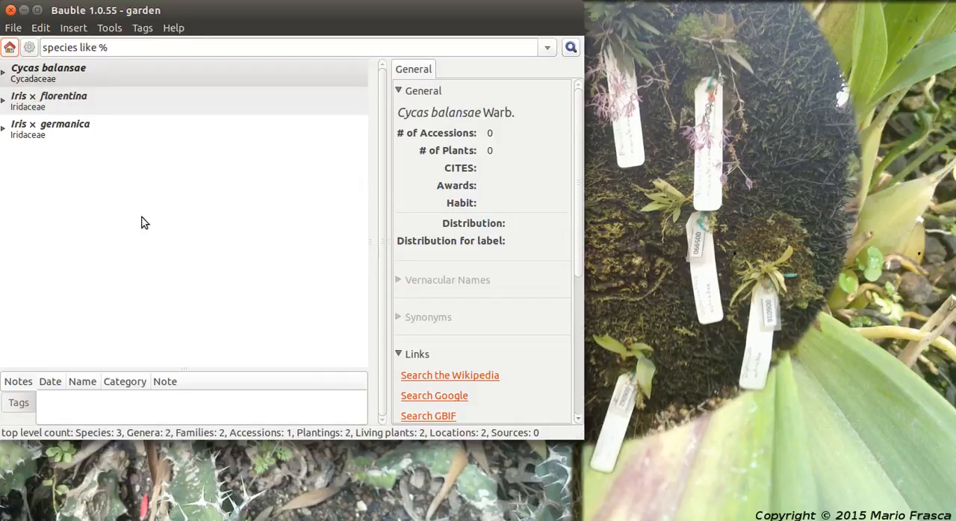